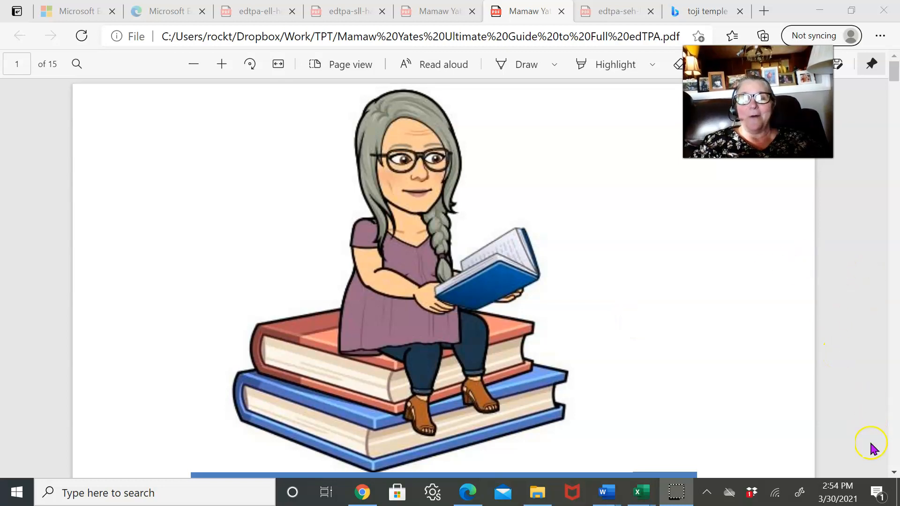
mouse_move(871, 230)
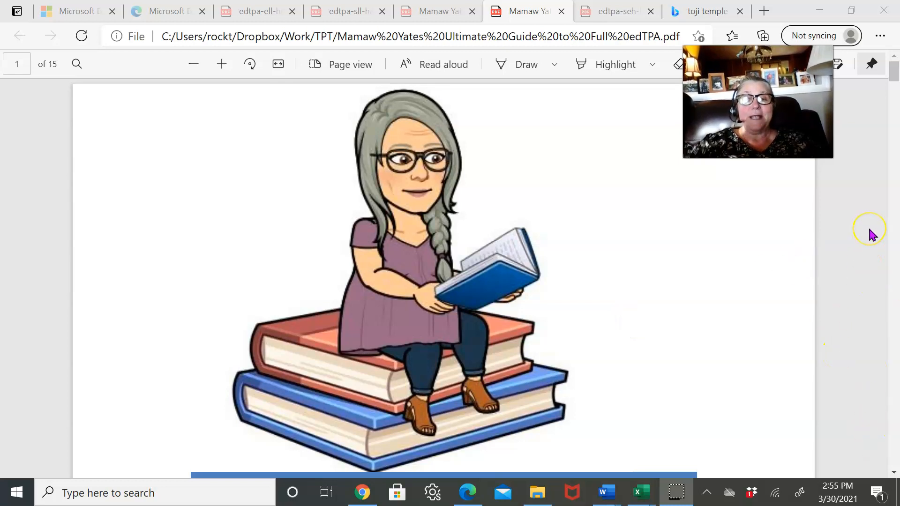
Scroll from the guide's cover page down to page 2's Getting Started checklist.
scroll(down, 3)
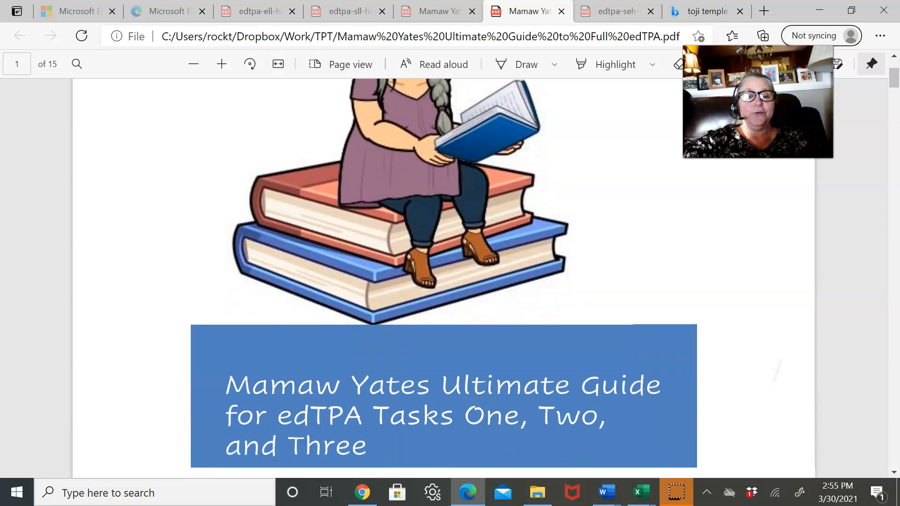
scroll(down, 3)
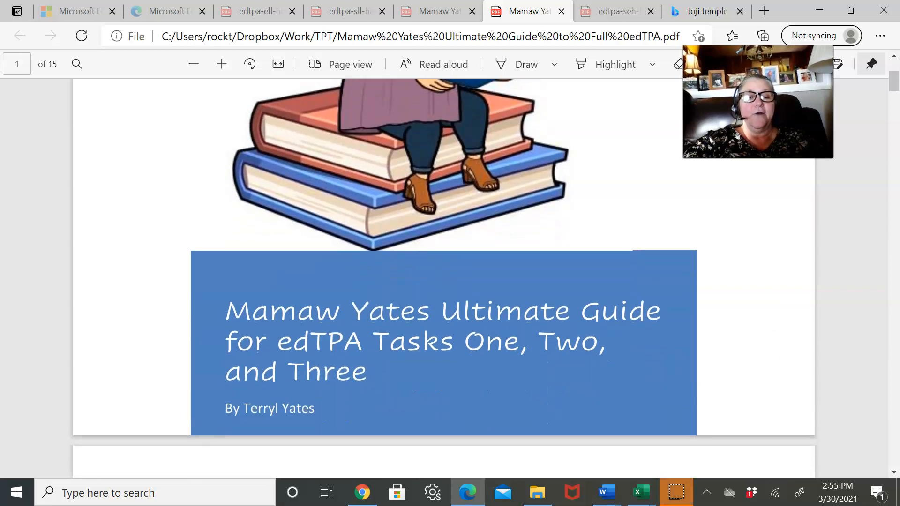
scroll(down, 3)
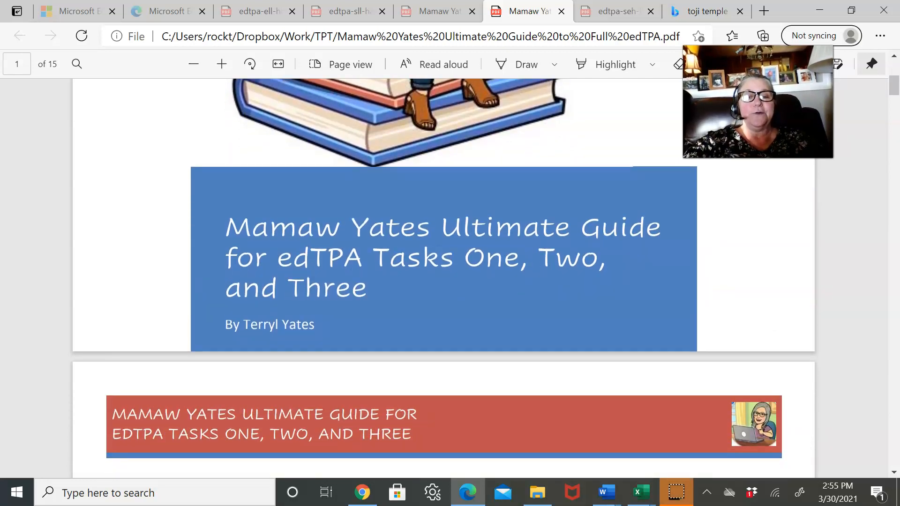
scroll(down, 3)
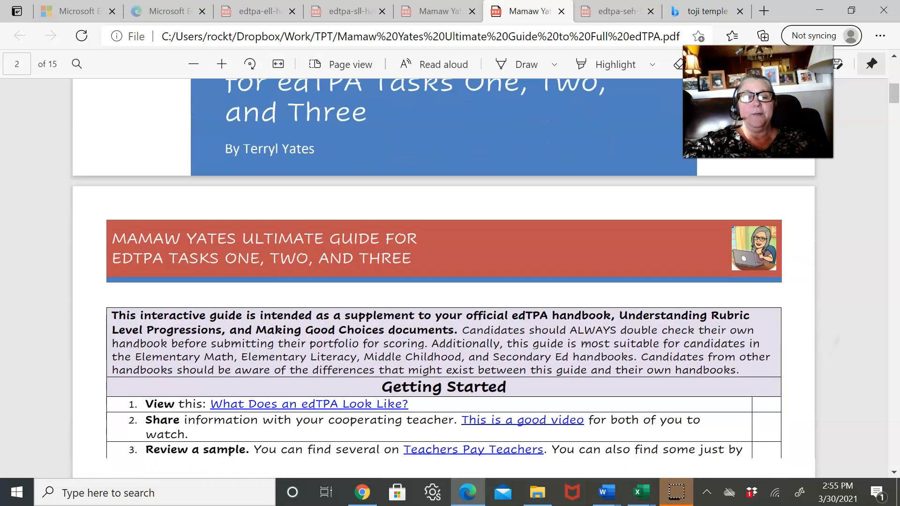
scroll(down, 3)
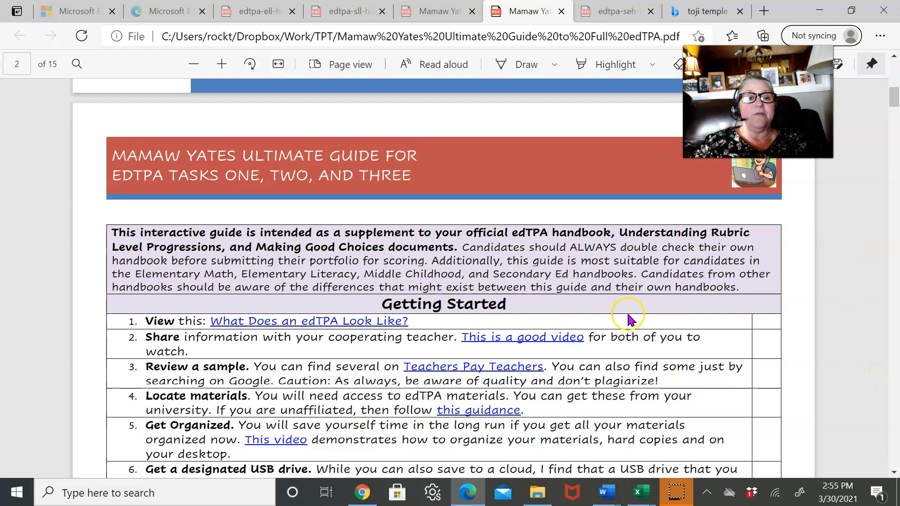
mouse_move(576, 229)
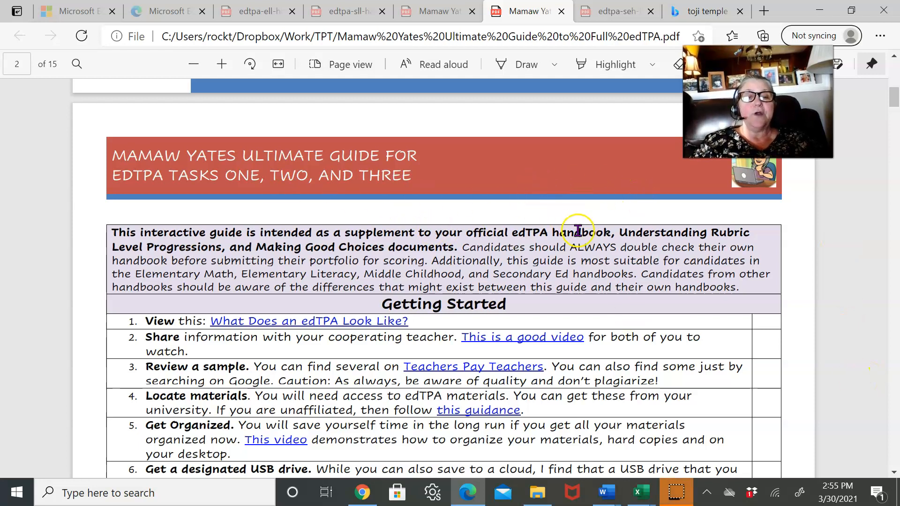
mouse_move(396, 259)
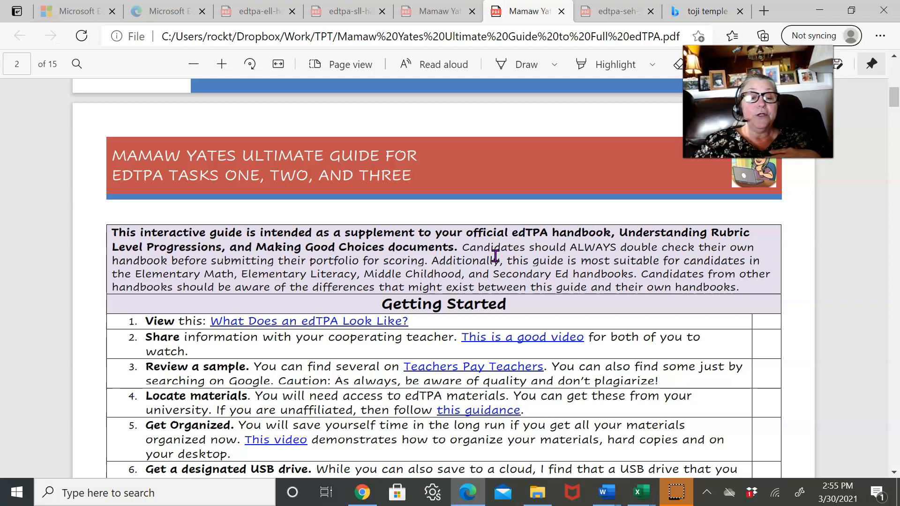
mouse_move(826, 211)
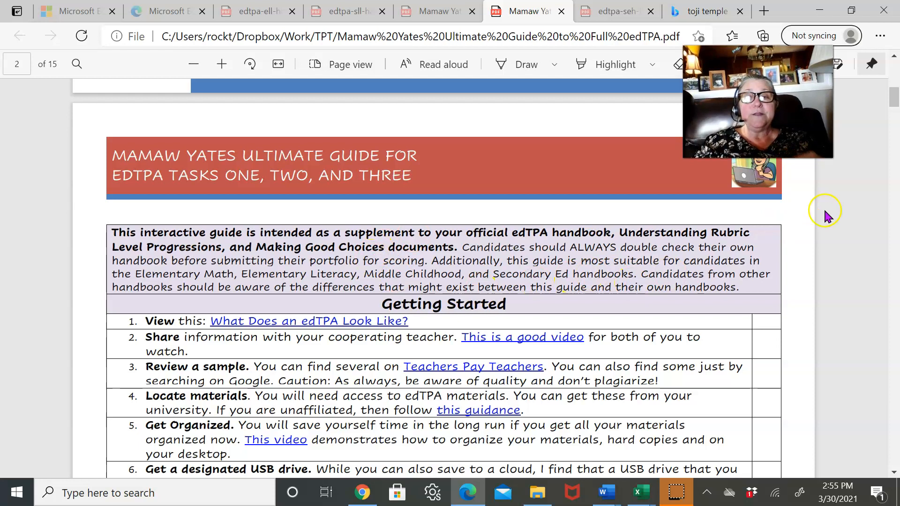
mouse_move(839, 290)
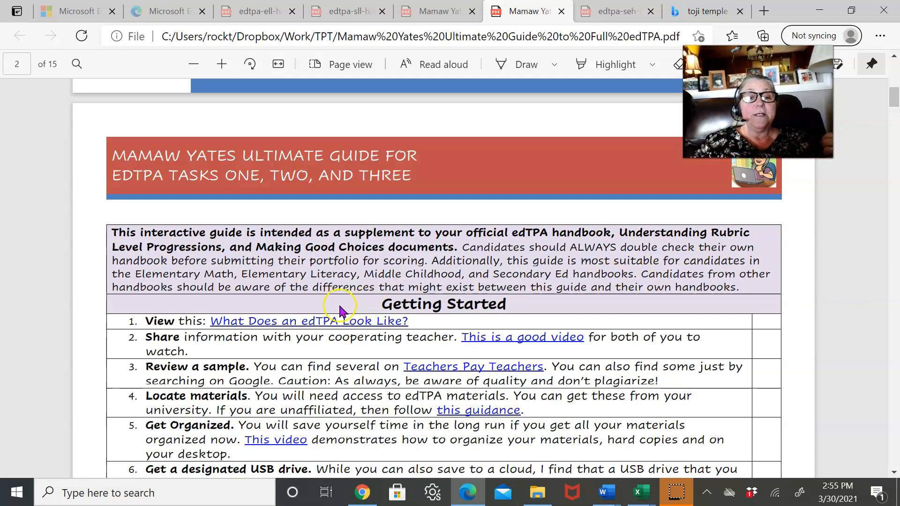
mouse_move(295, 327)
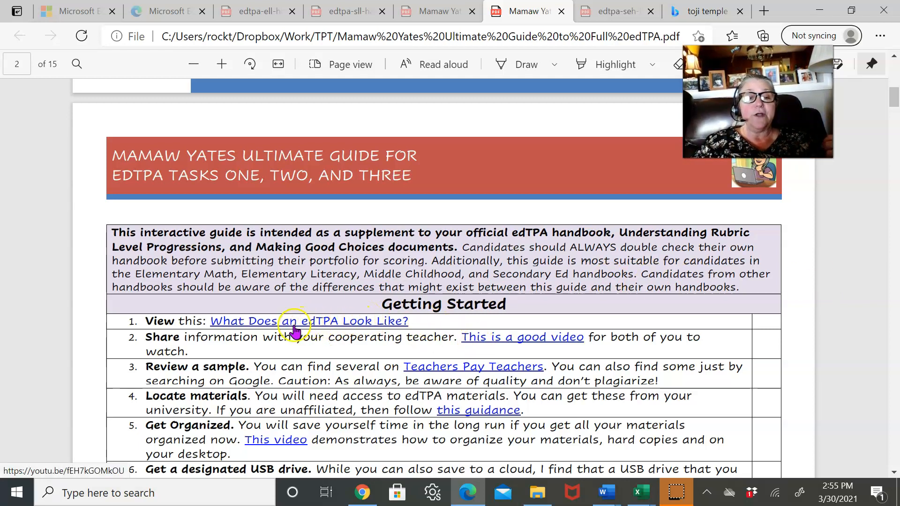
Open the 'What Does an edTPA Look Like?' YouTube video from the guide and pause it.
click(309, 321)
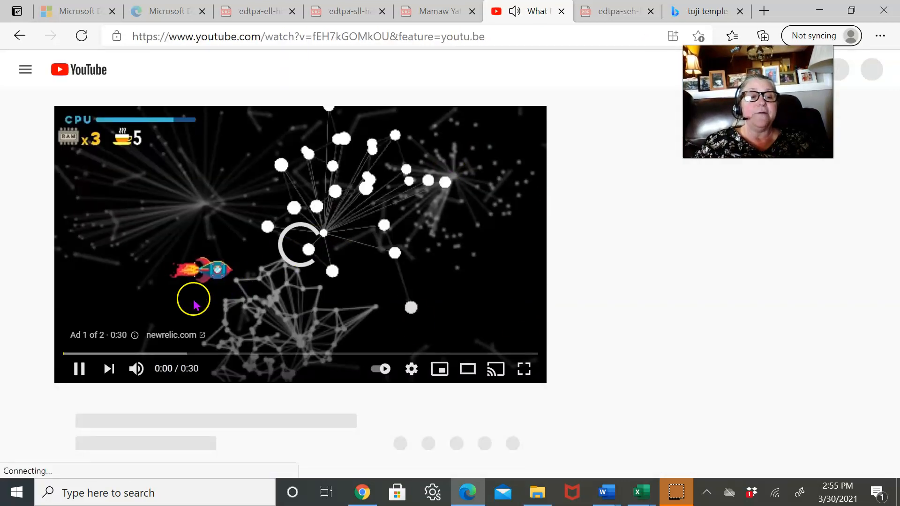
click(78, 368)
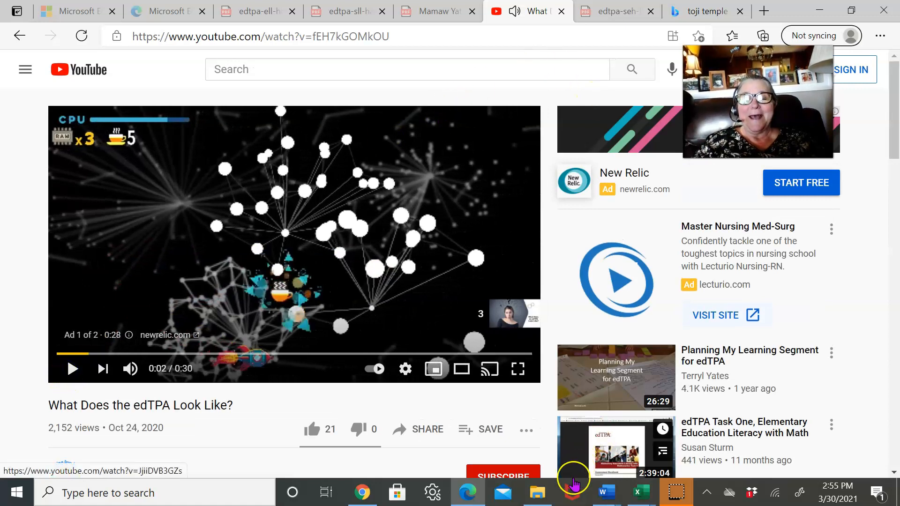
mouse_move(604, 492)
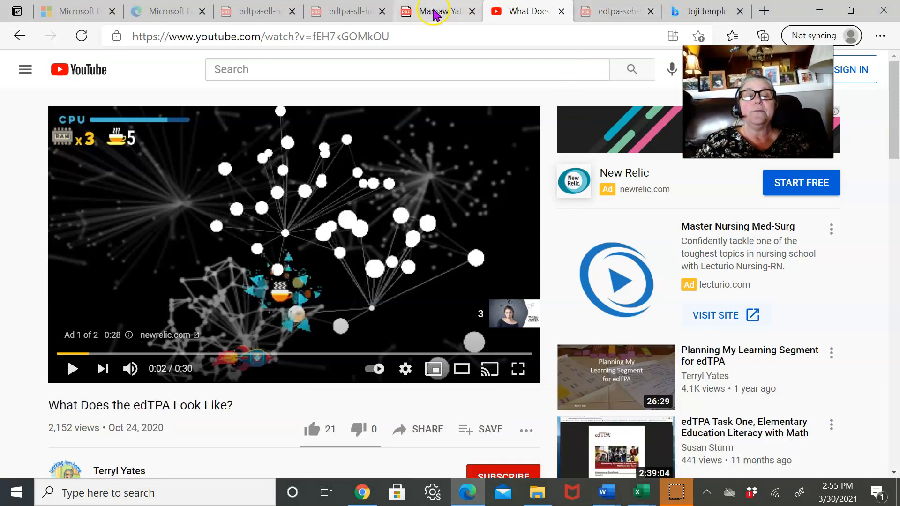
Return to the guide PDF and open the 'this guidance' flyer for unaffiliated candidates.
click(436, 12)
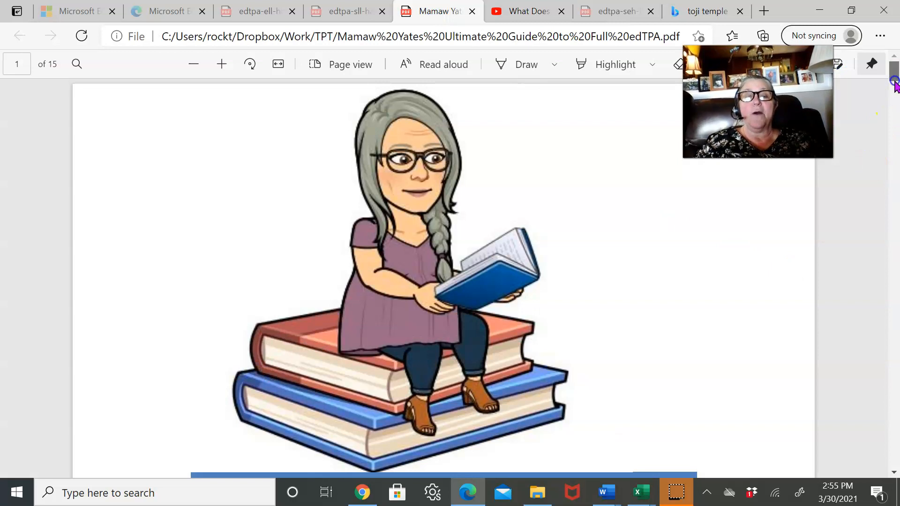
scroll(down, 3)
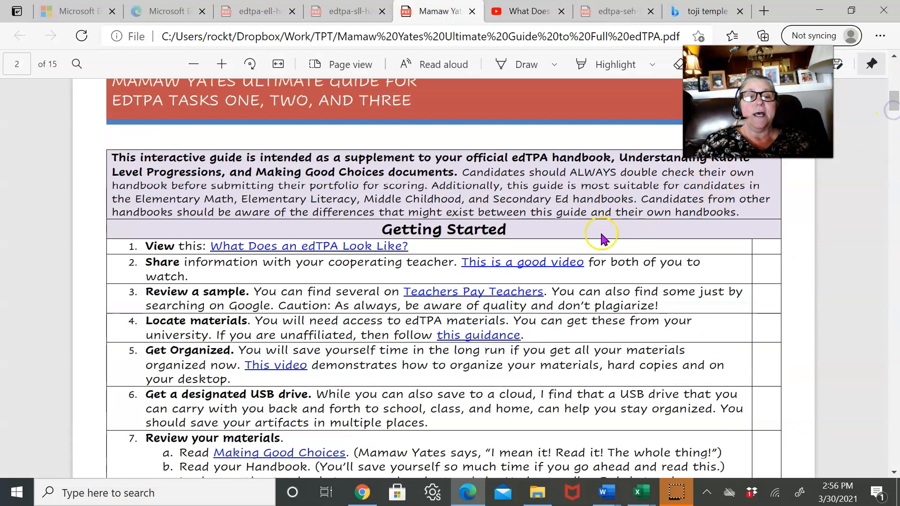
mouse_move(465, 284)
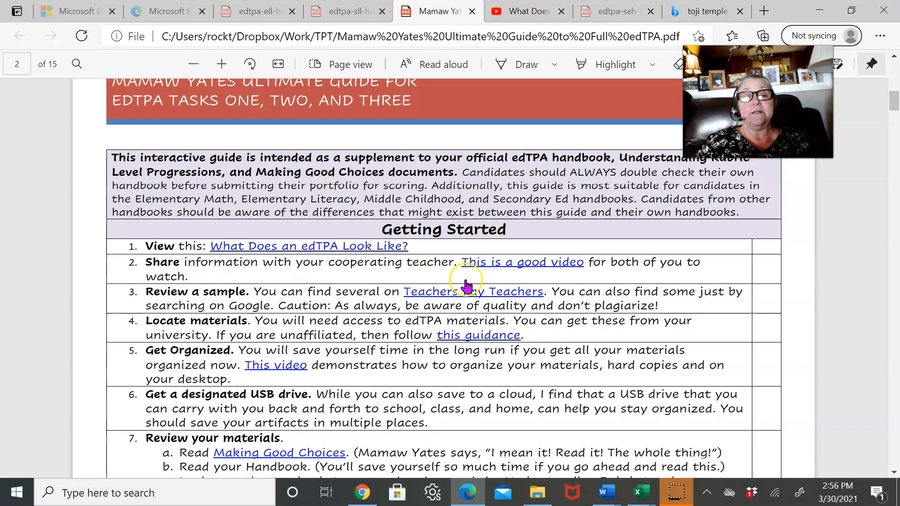
mouse_move(522, 261)
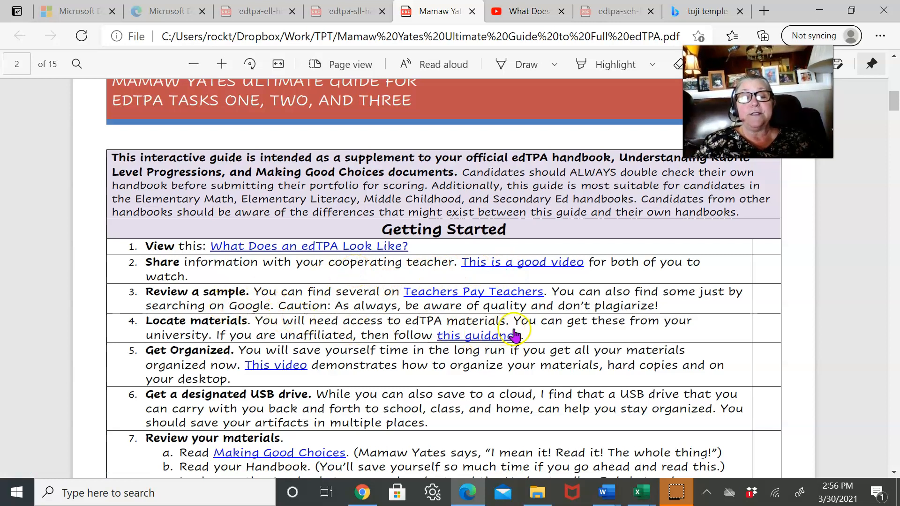
mouse_move(853, 367)
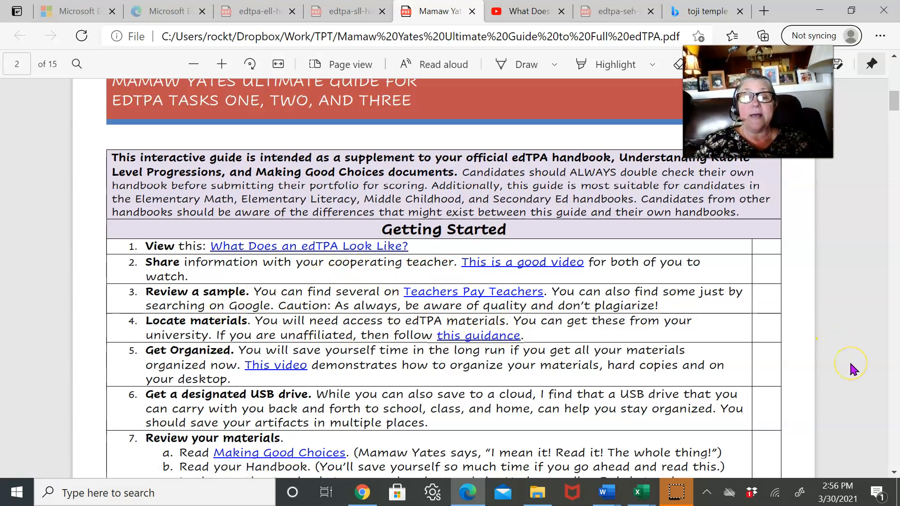
mouse_move(674, 310)
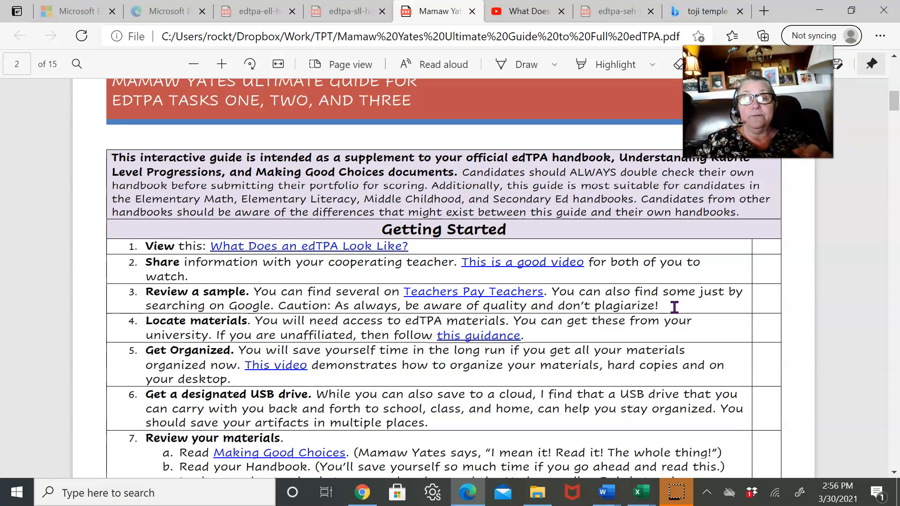
mouse_move(784, 281)
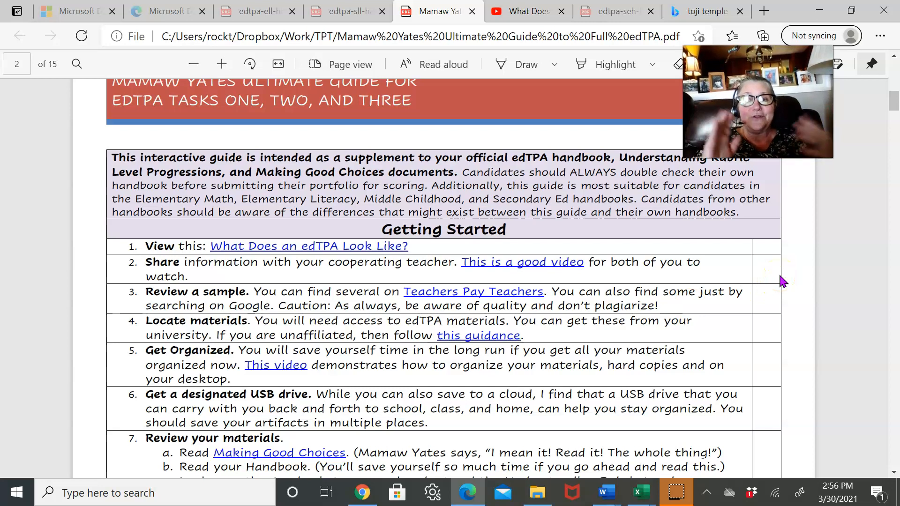
mouse_move(343, 322)
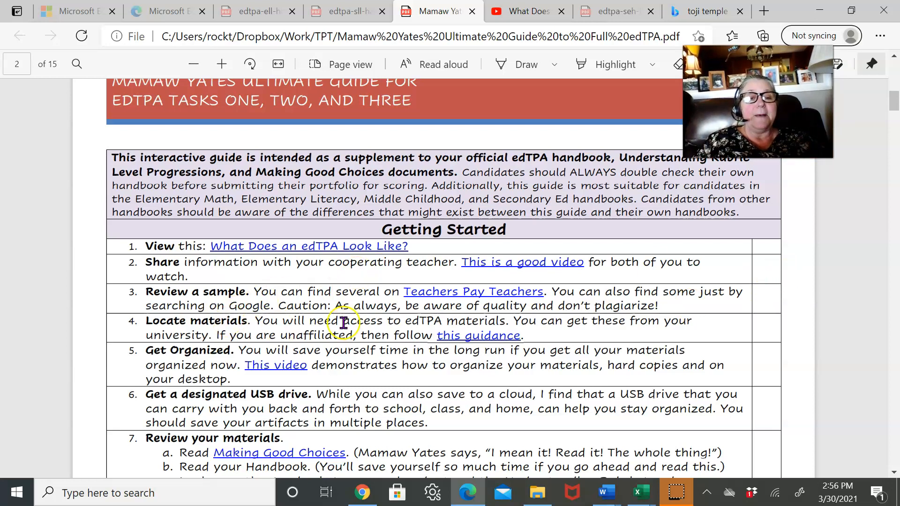
mouse_move(495, 357)
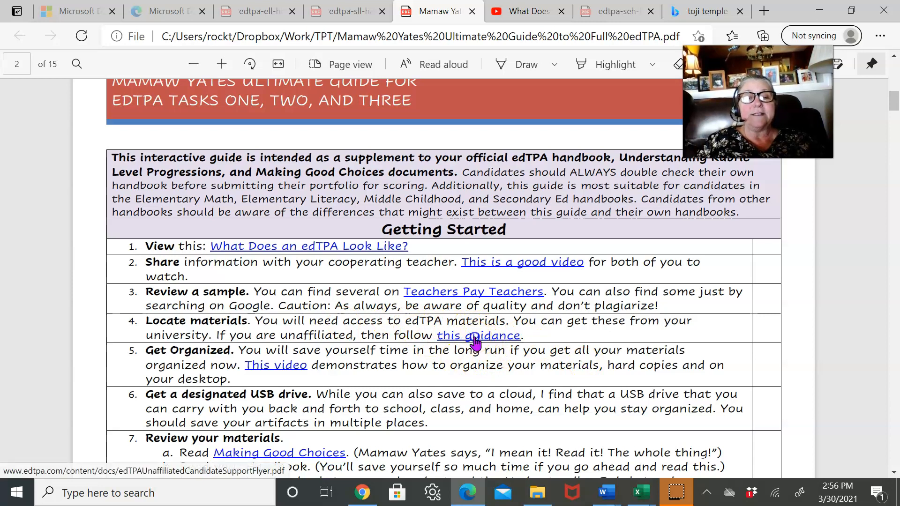
click(477, 336)
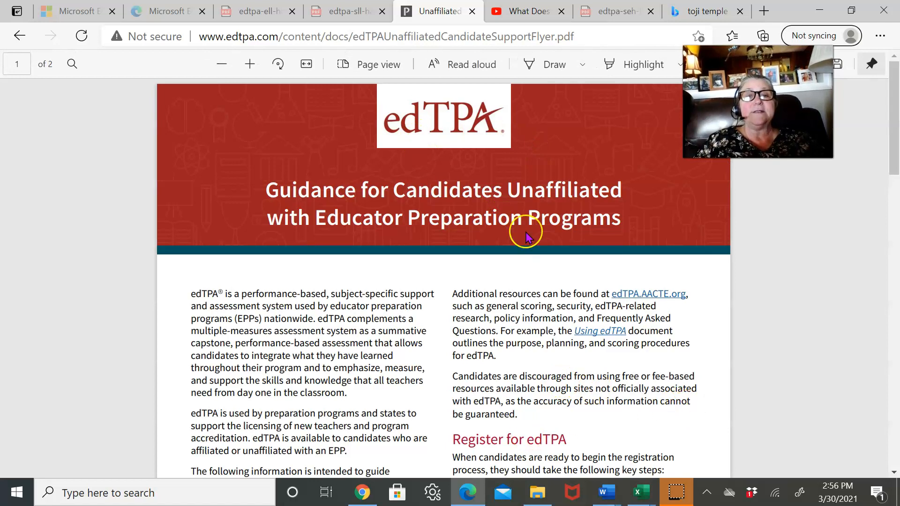
mouse_move(18, 35)
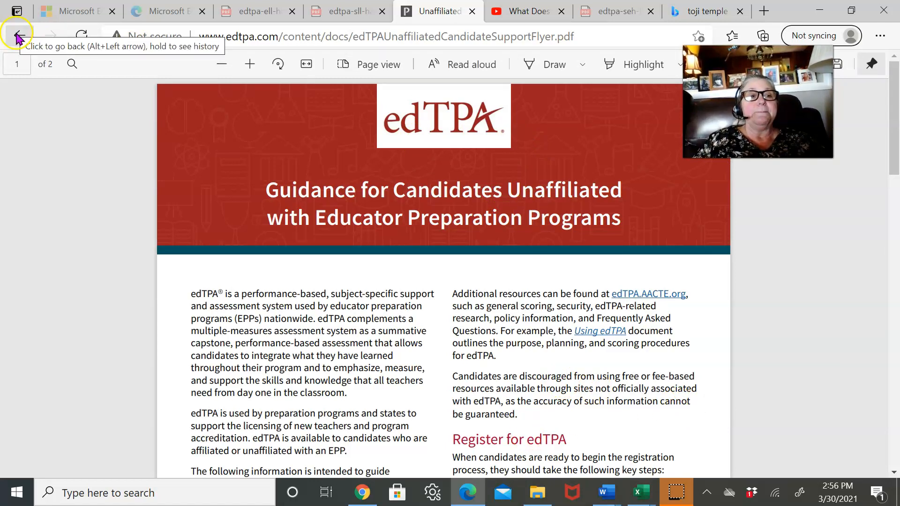
Go back to the guide PDF and scroll to the full Getting Started checklist on page 2.
click(17, 35)
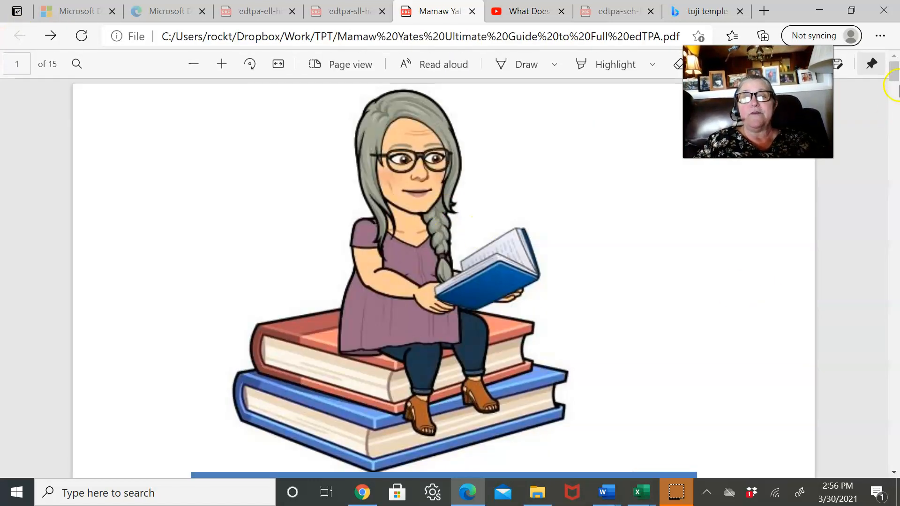
scroll(down, 3)
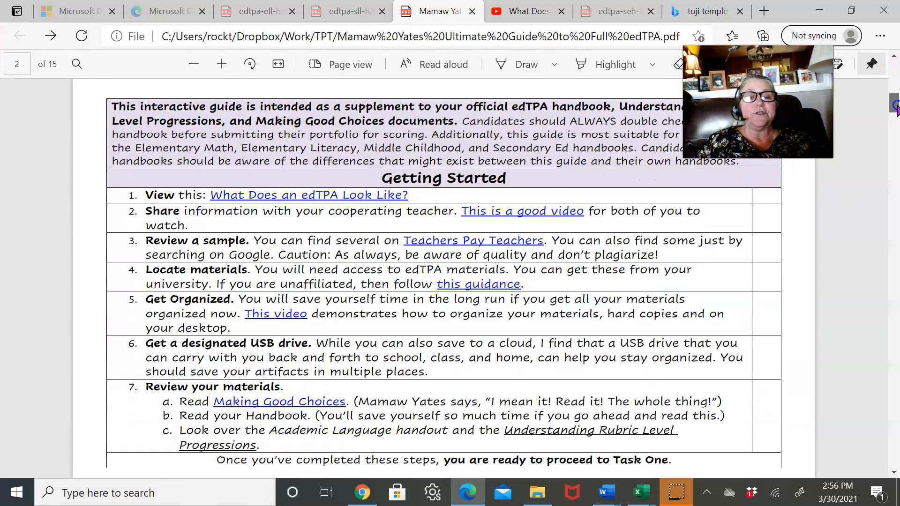
scroll(down, 3)
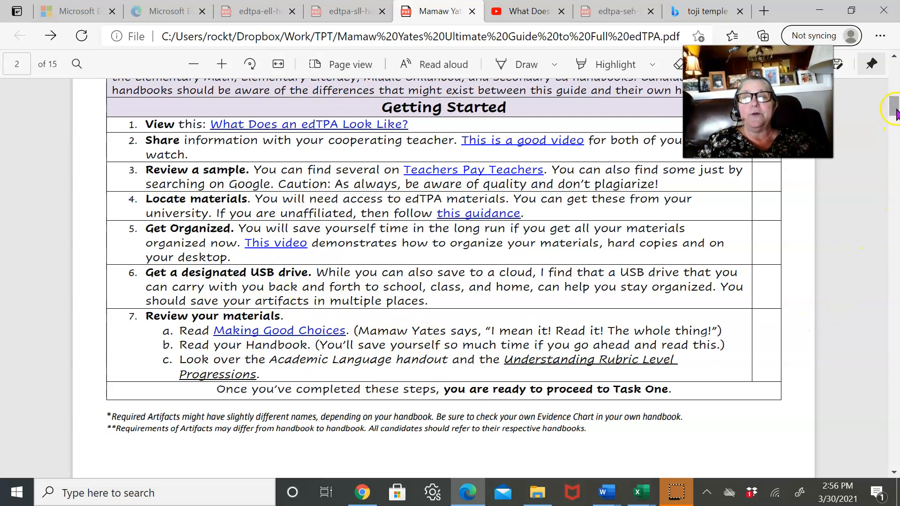
Scroll down to page 3's Task One table covering Steps One through Three.
scroll(down, 3)
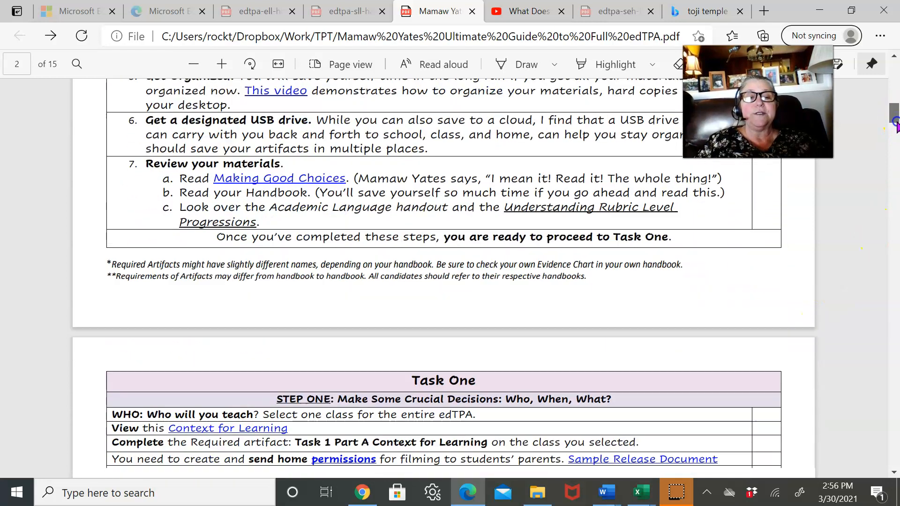
scroll(down, 3)
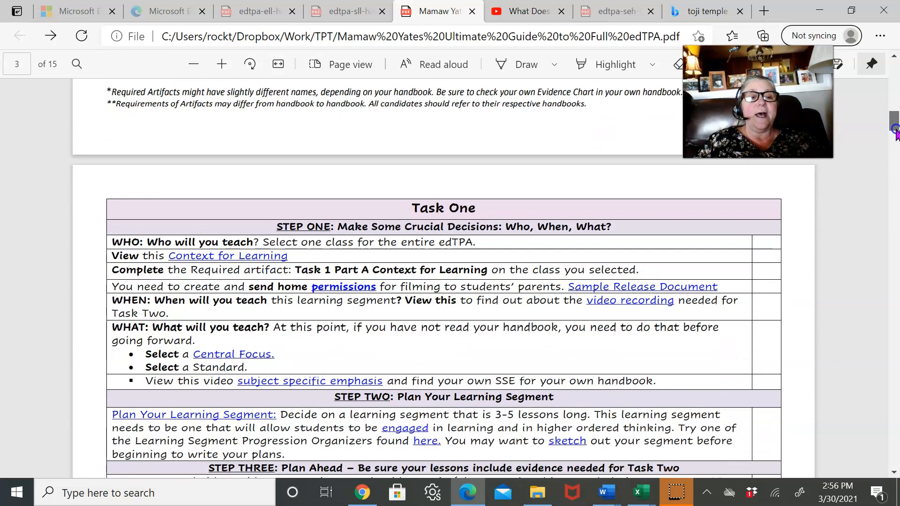
mouse_move(223, 263)
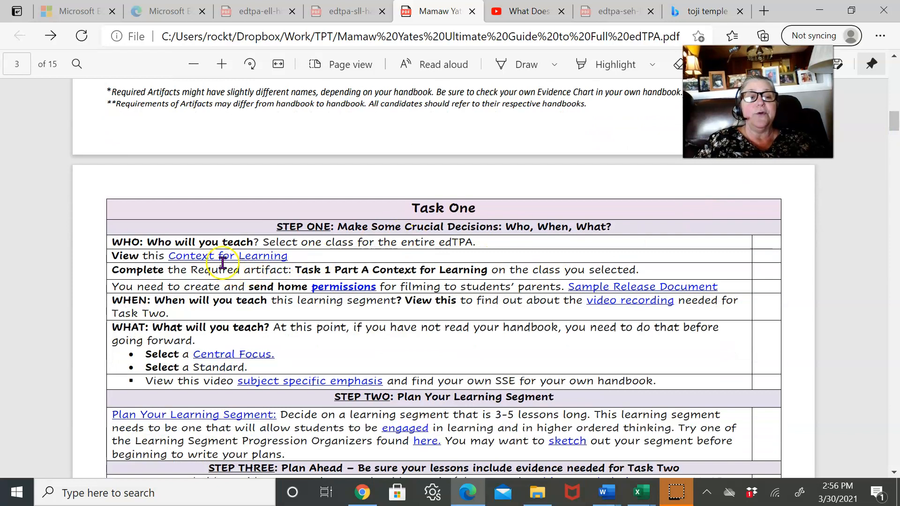
mouse_move(887, 454)
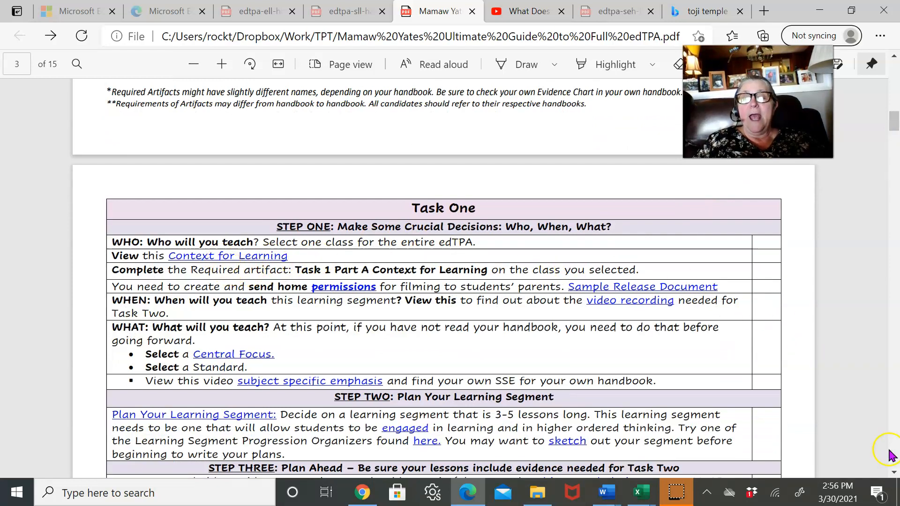
scroll(down, 3)
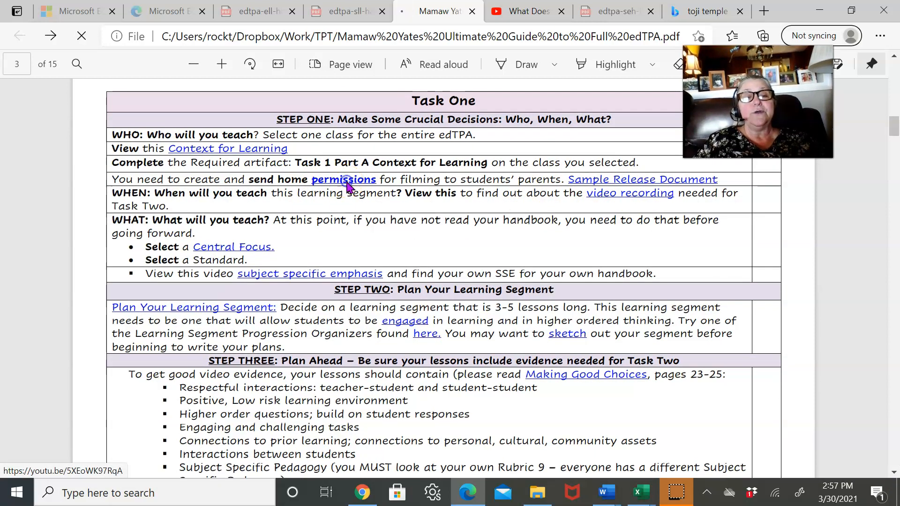
Open the guide's permissions video, then close it and the 'What Does the edTPA Look Like?' tab.
click(343, 179)
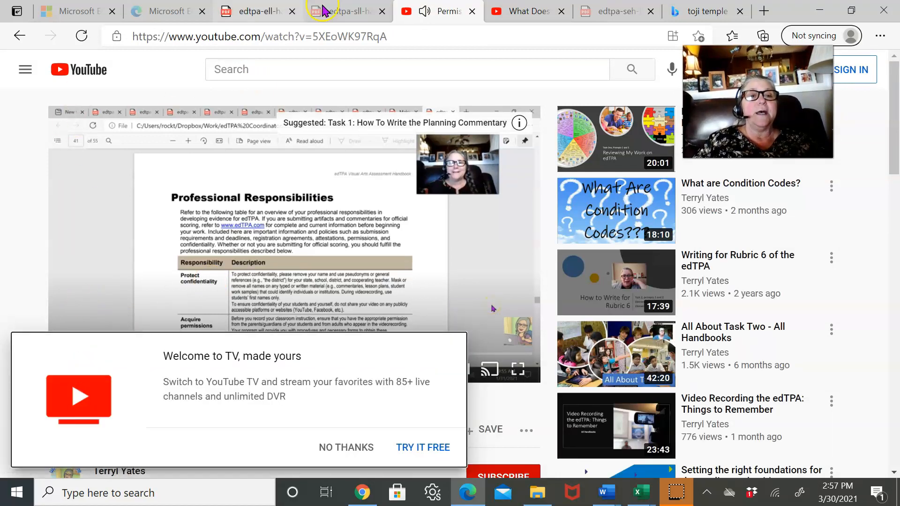
click(437, 11)
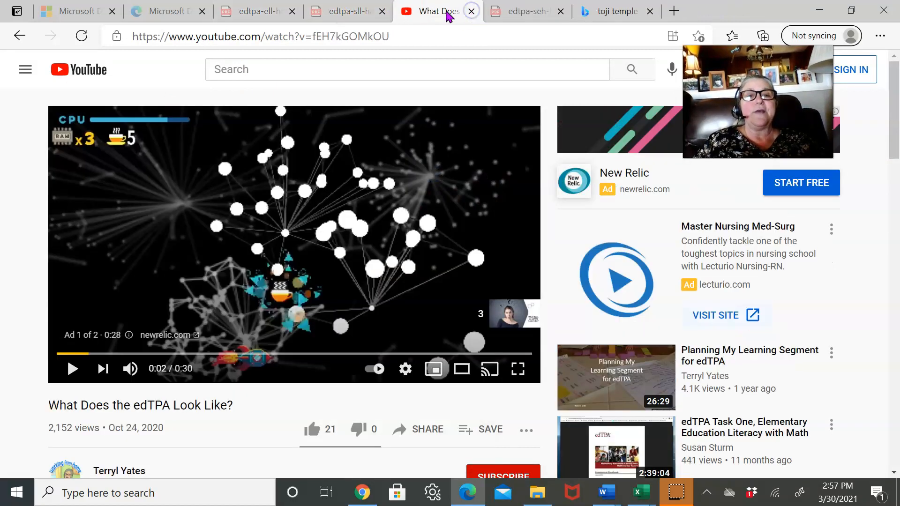
click(344, 11)
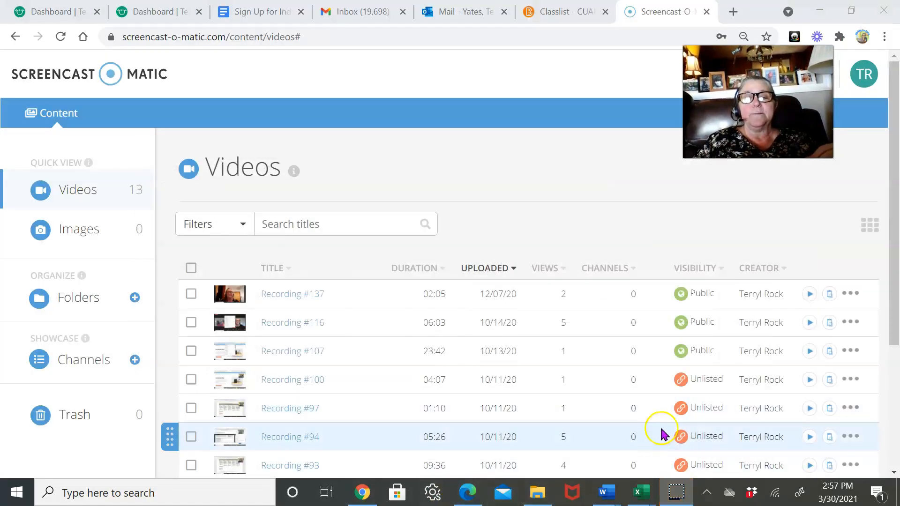
mouse_move(11, 492)
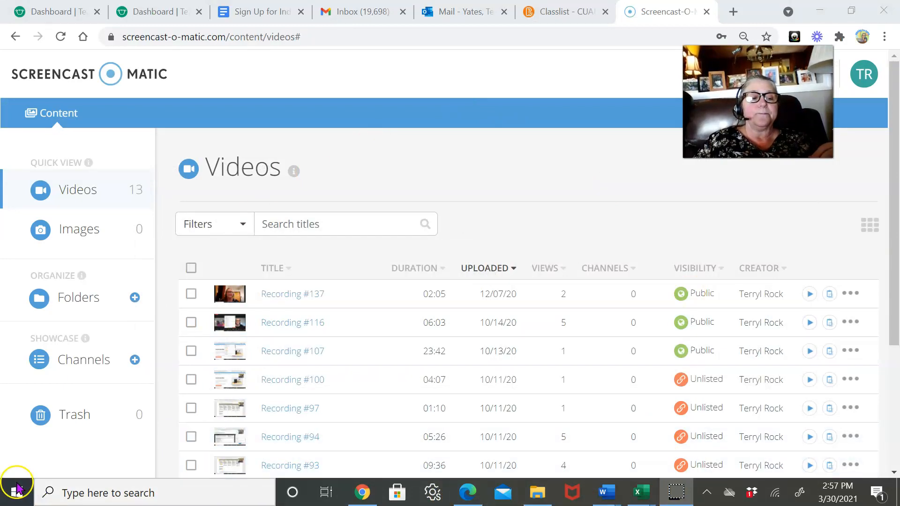
click(490, 11)
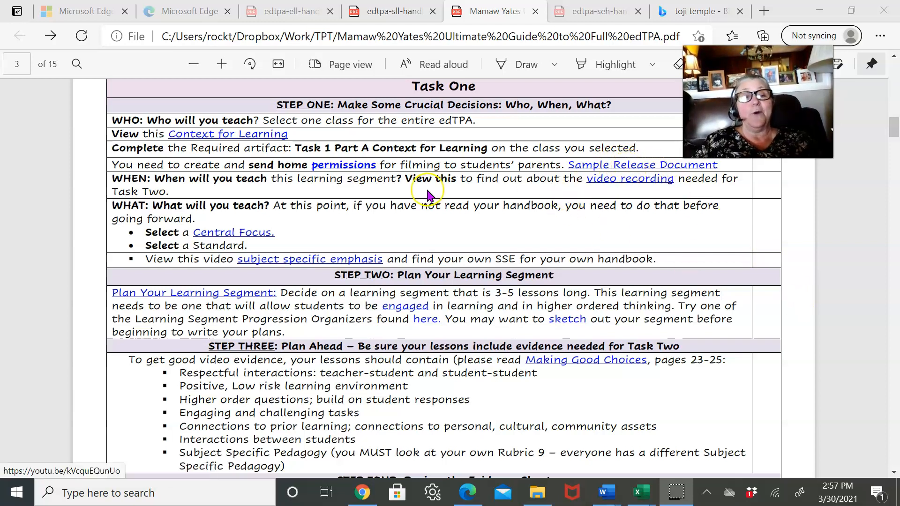
mouse_move(267, 244)
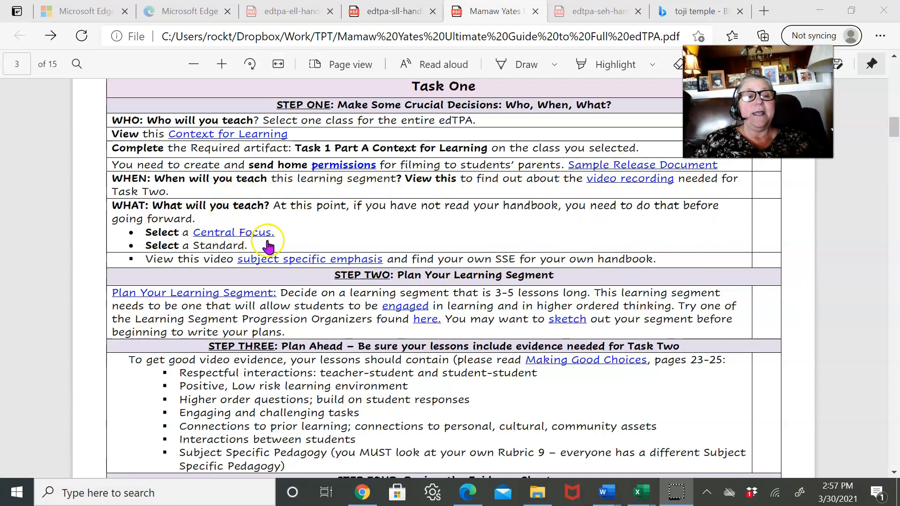
mouse_move(318, 241)
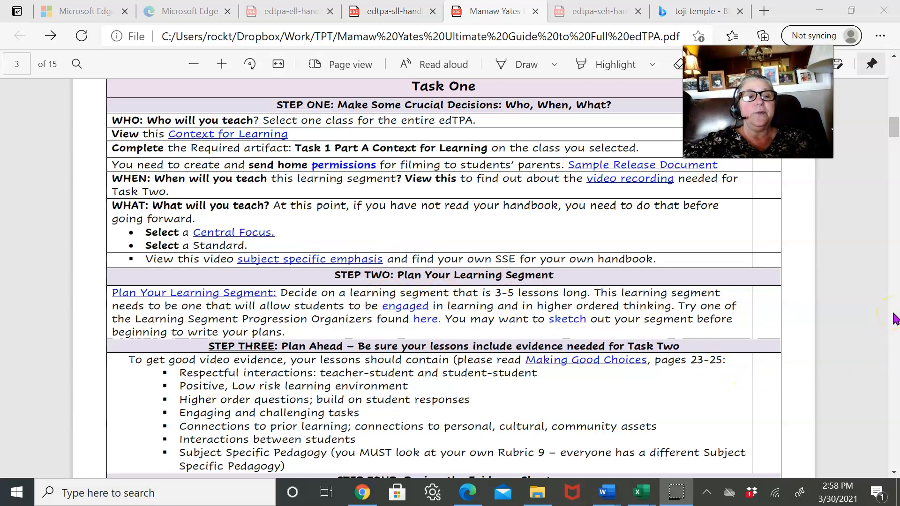
Scroll to page 4's Step Seven and the Planning Commentary prompts table with Prompts 1 and 2.
scroll(down, 3)
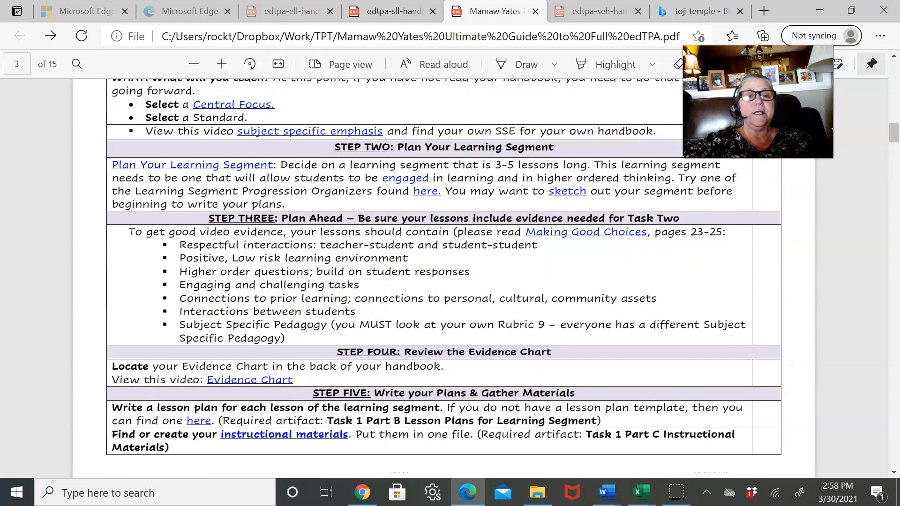
scroll(down, 3)
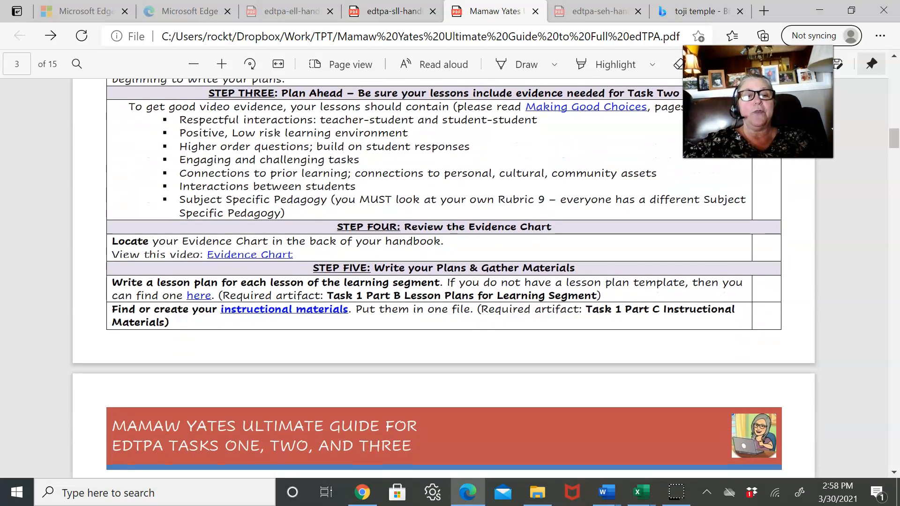
scroll(down, 3)
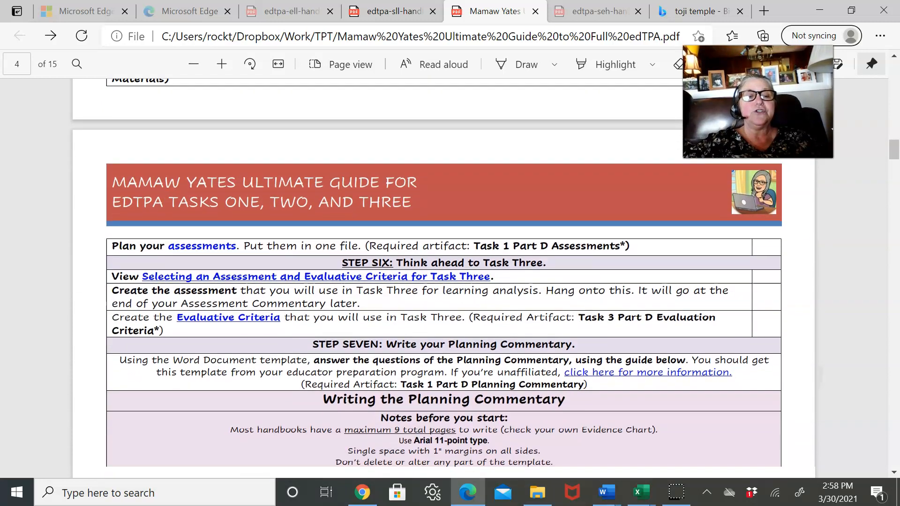
scroll(down, 3)
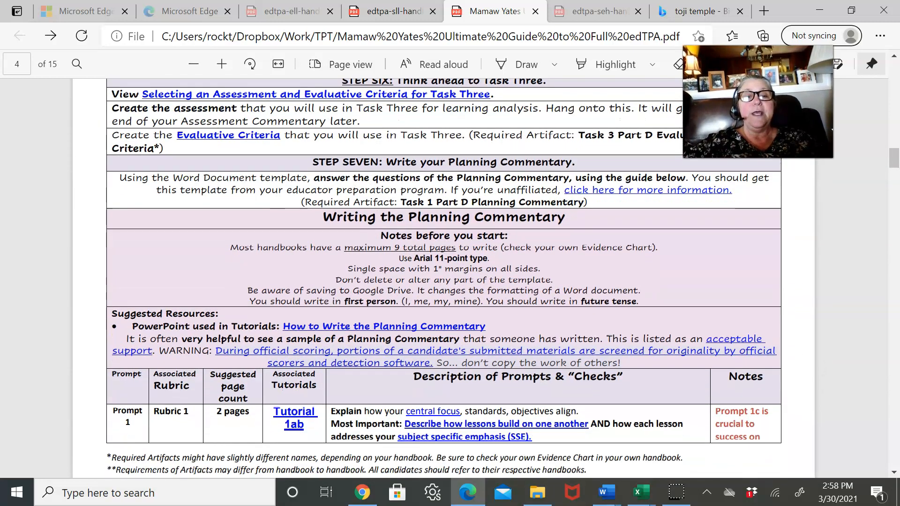
mouse_move(722, 297)
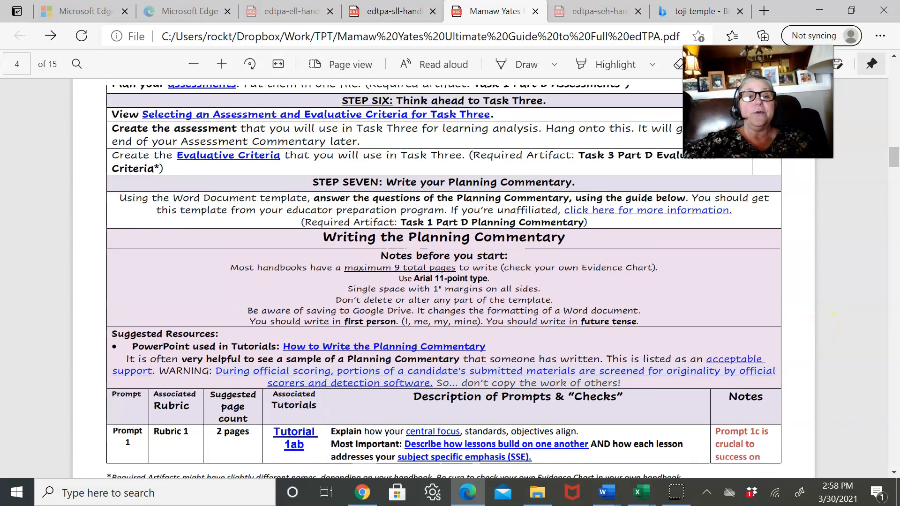
scroll(up, 3)
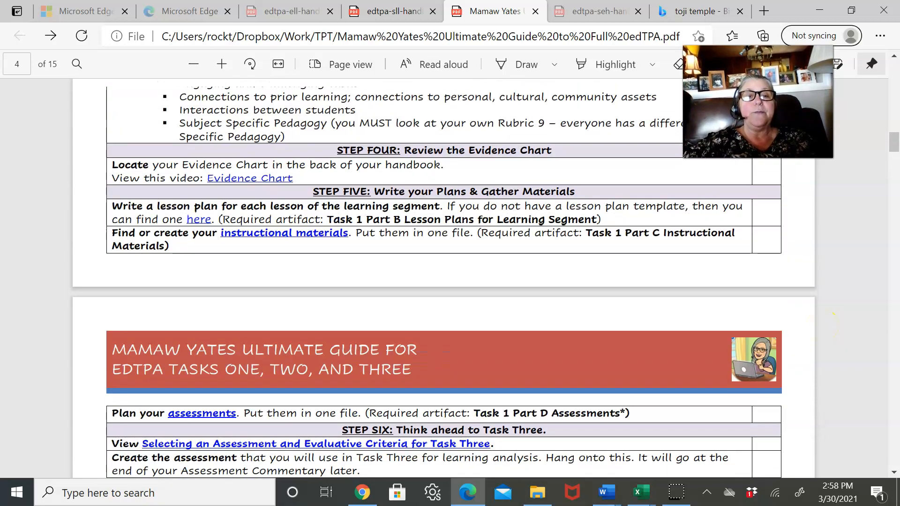
scroll(up, 3)
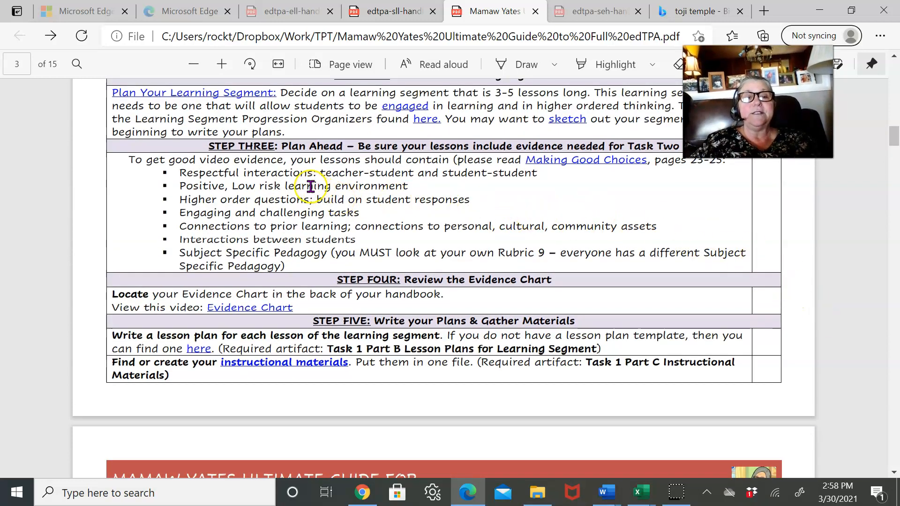
mouse_move(855, 327)
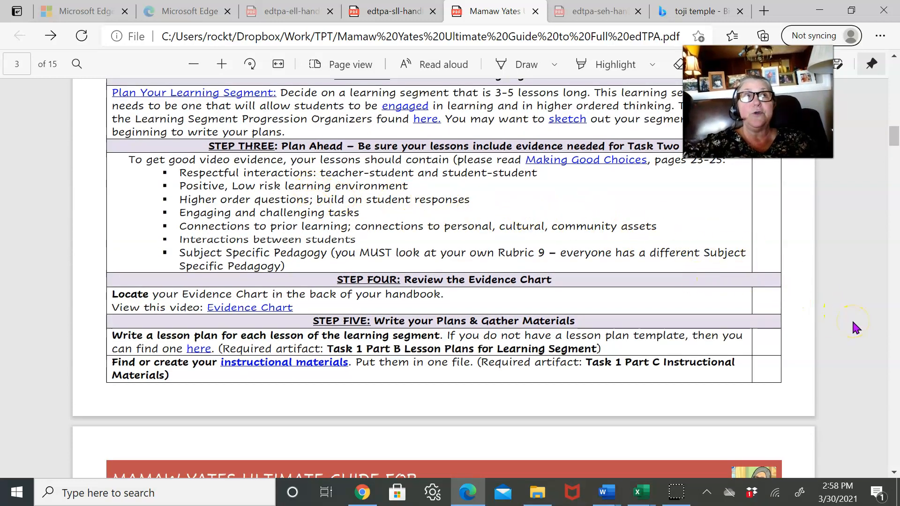
scroll(down, 3)
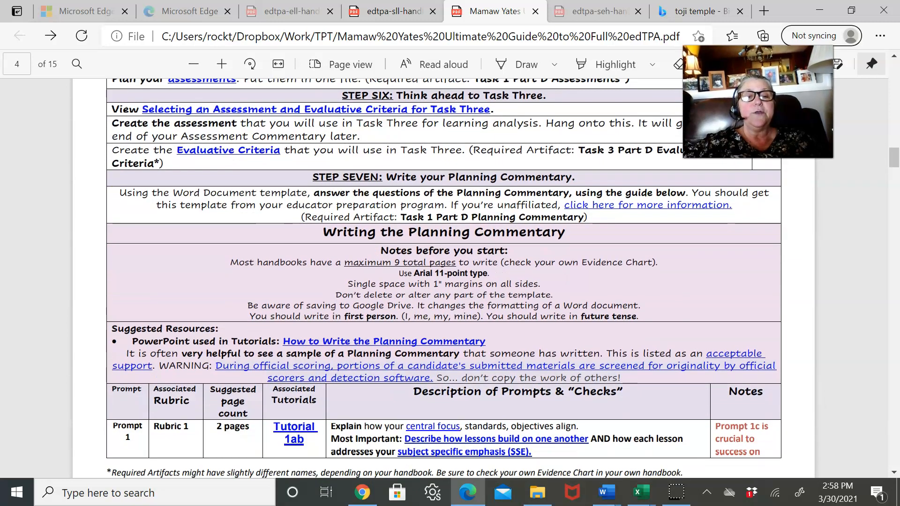
scroll(down, 3)
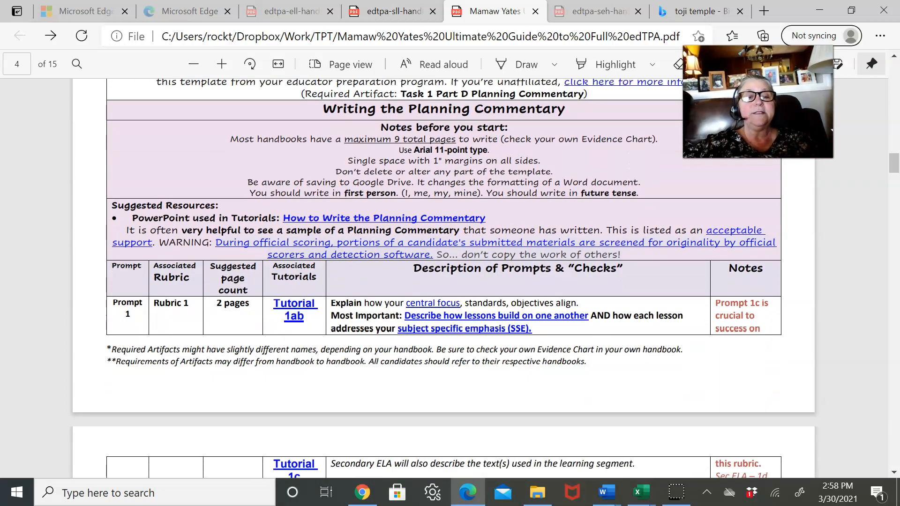
scroll(down, 3)
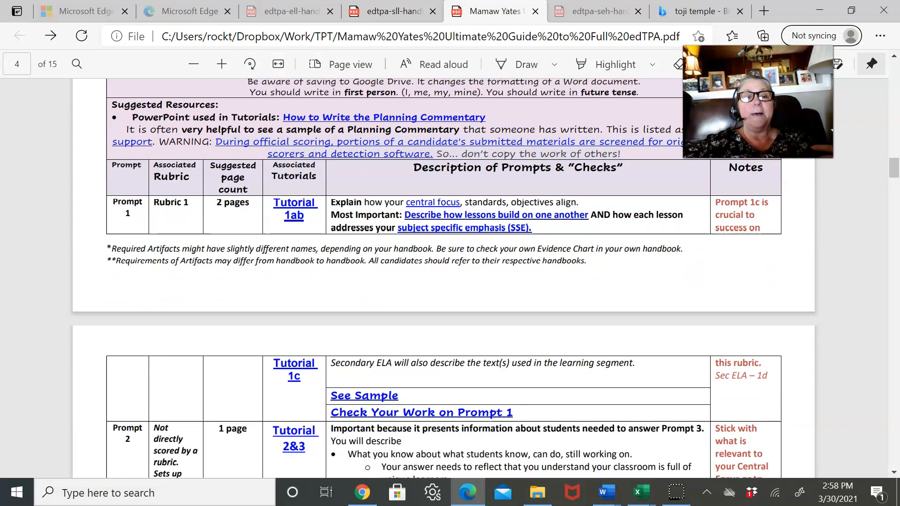
click(156, 213)
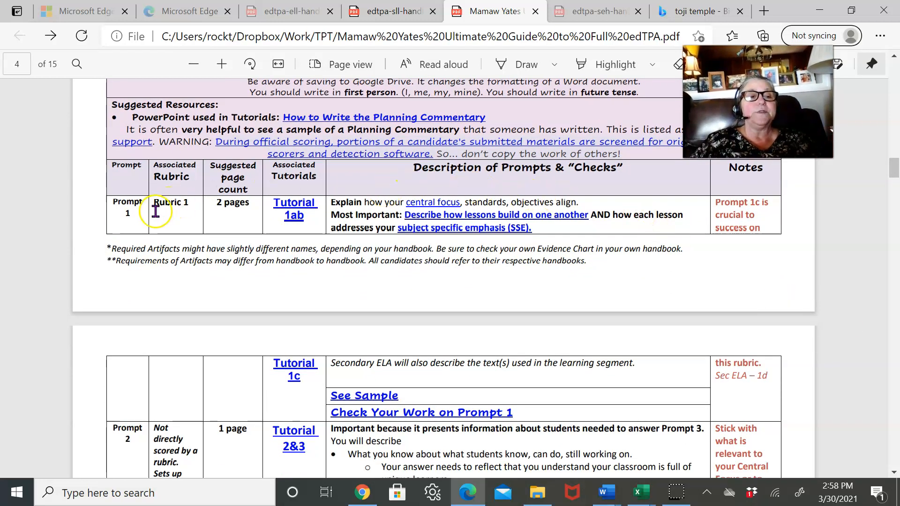
mouse_move(145, 231)
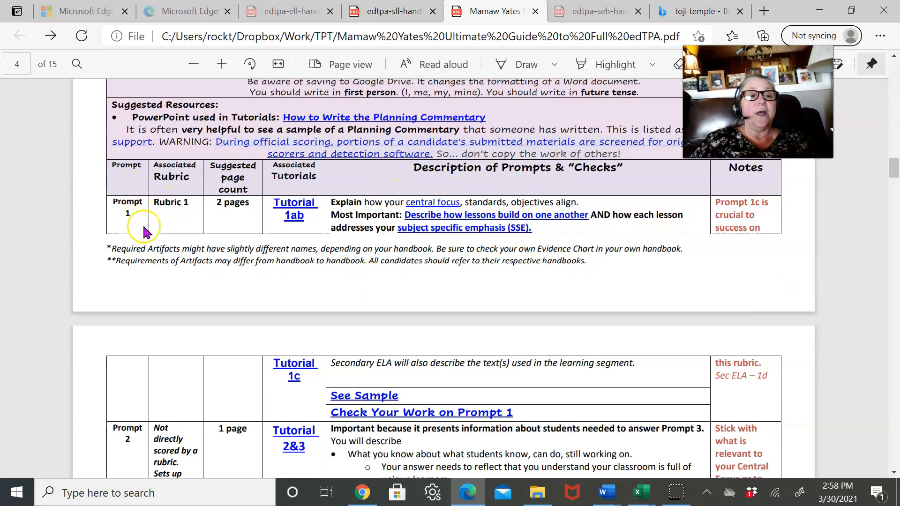
mouse_move(216, 230)
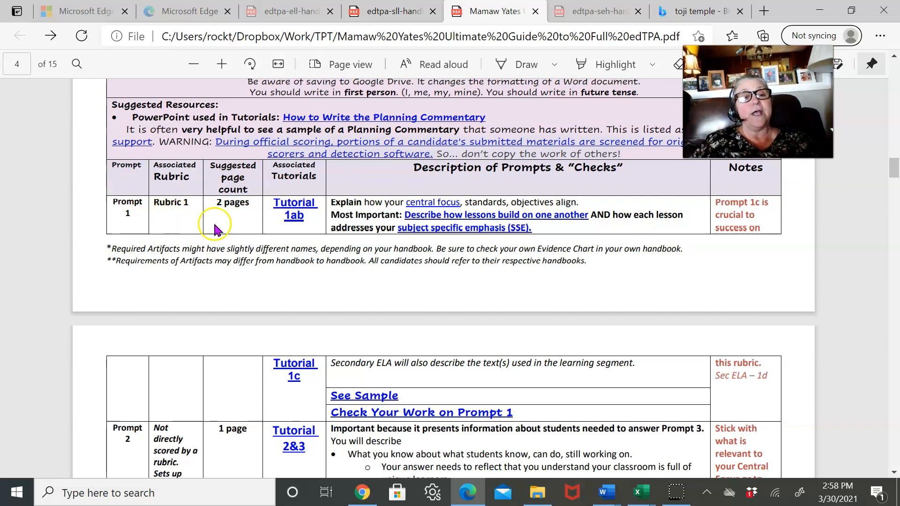
mouse_move(217, 210)
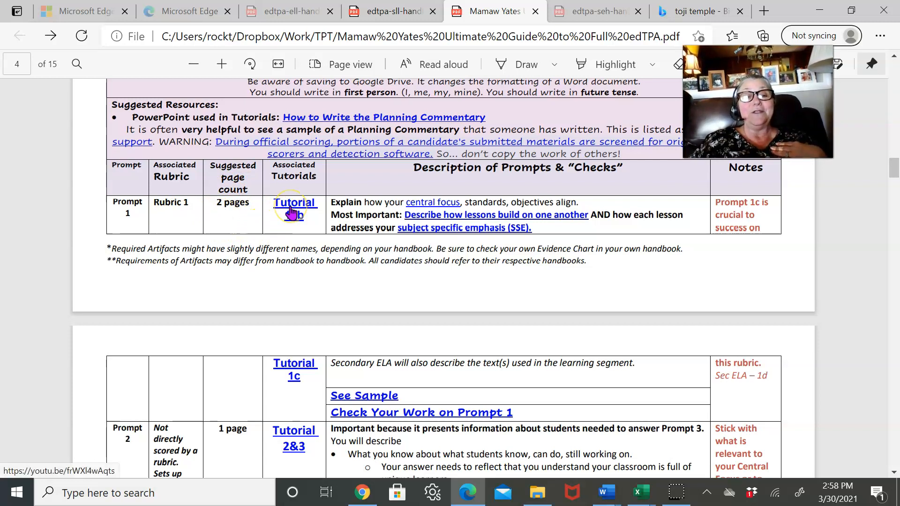
mouse_move(297, 338)
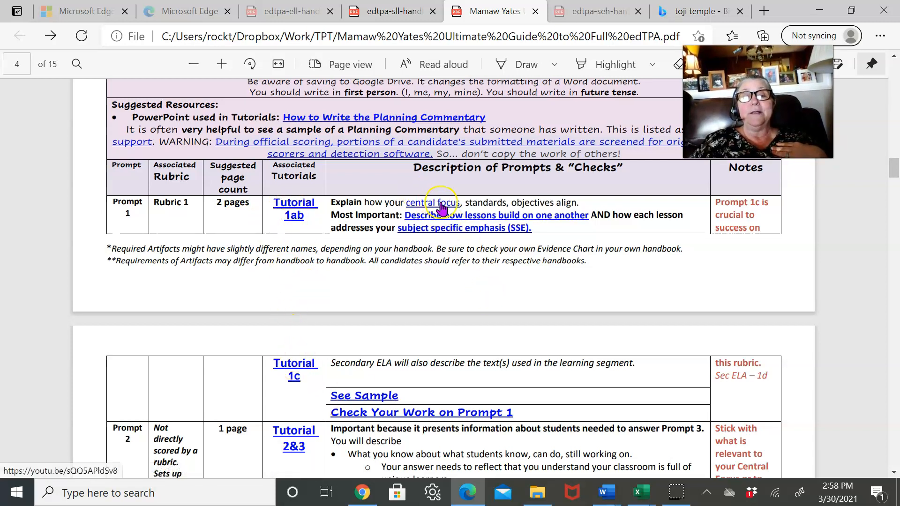
mouse_move(477, 341)
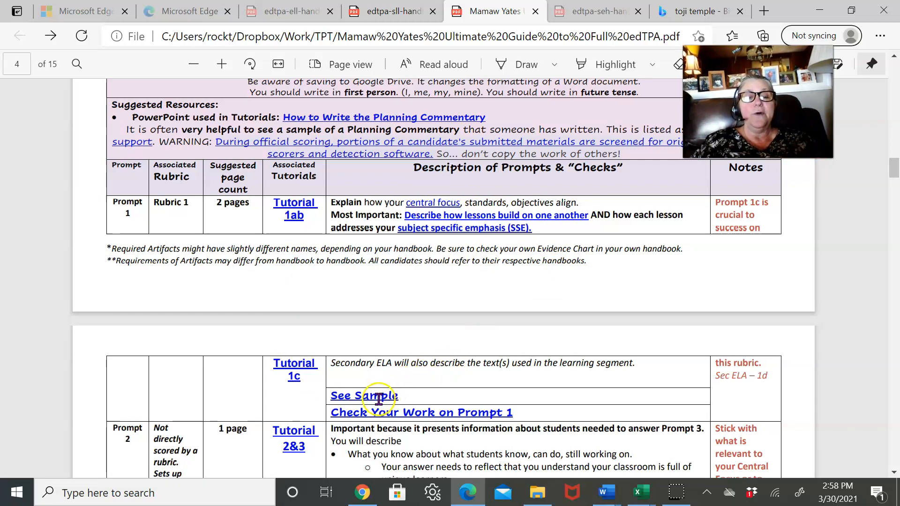
mouse_move(383, 413)
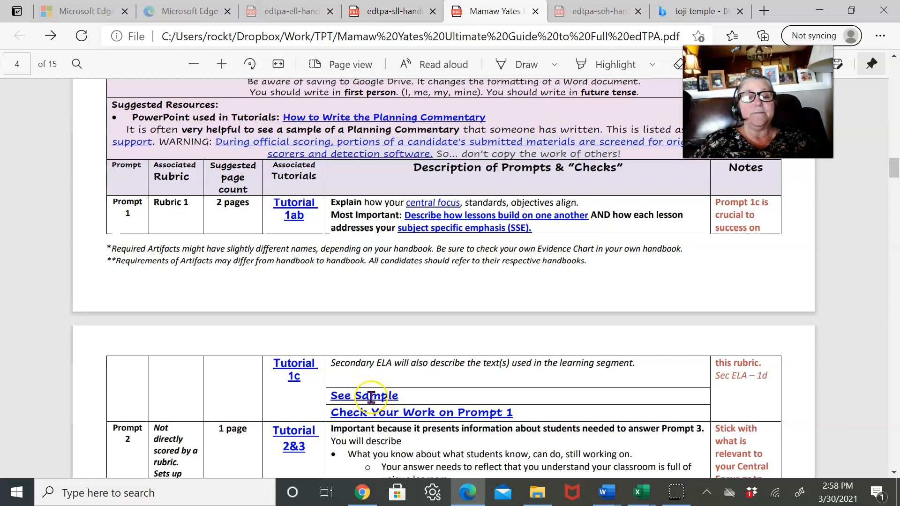
right_click(364, 395)
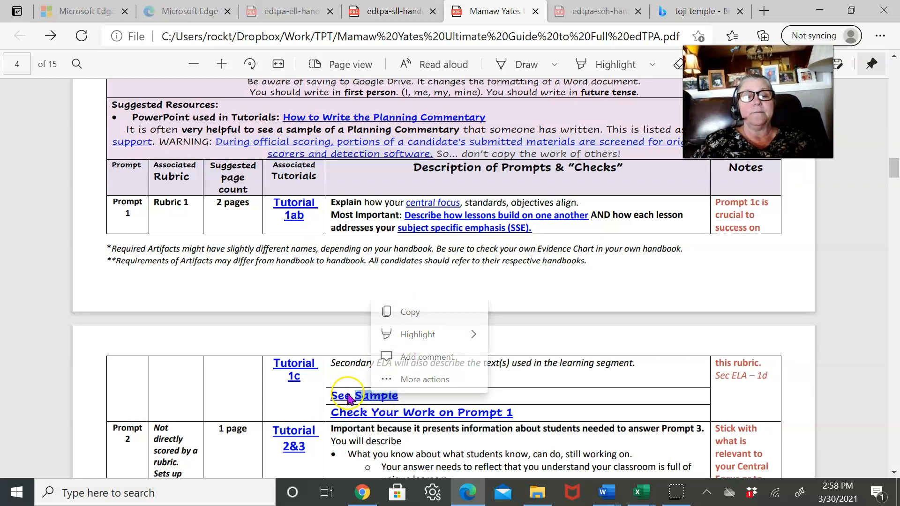
View the Sample 1c.jpg lesson commentary in Google Drive, then return to the guide's page 2.
click(364, 396)
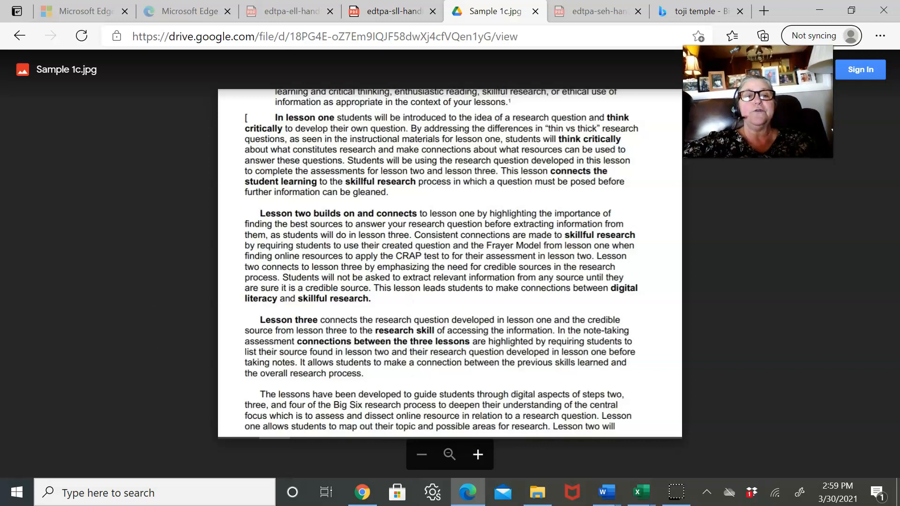
mouse_move(179, 56)
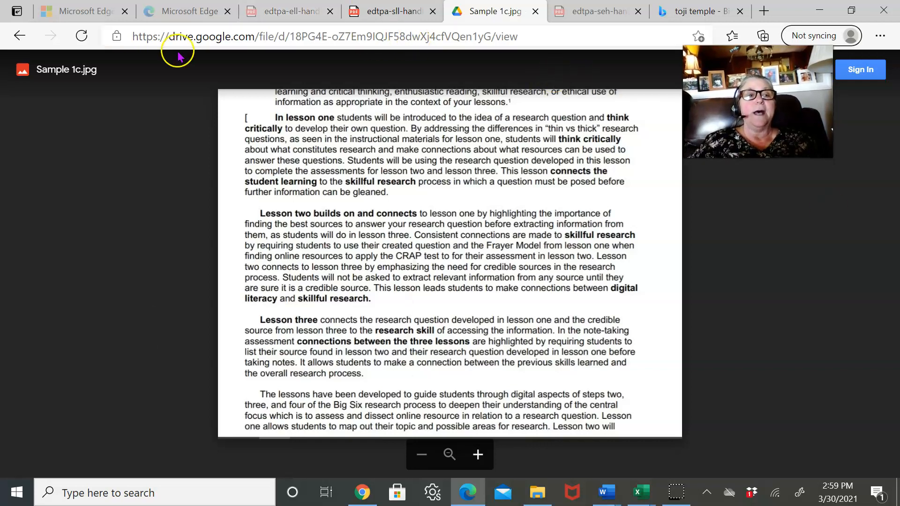
mouse_move(376, 411)
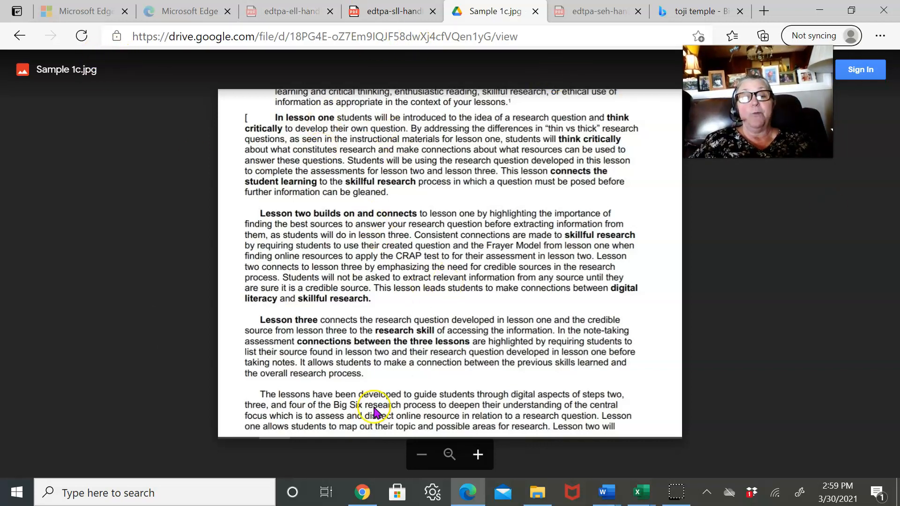
mouse_move(20, 36)
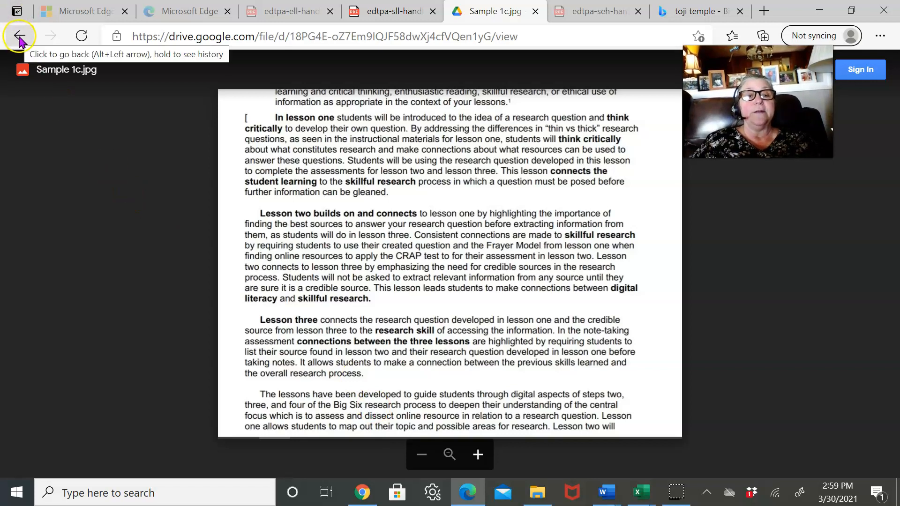
click(19, 36)
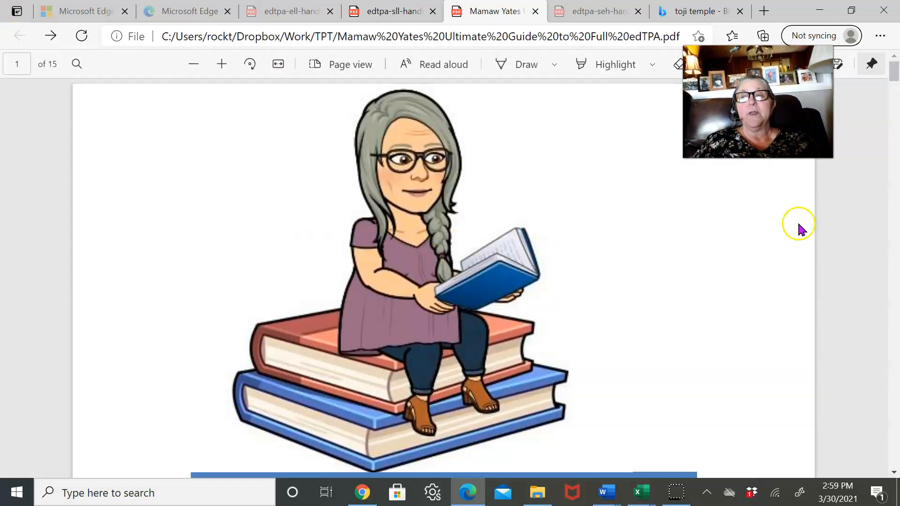
scroll(down, 3)
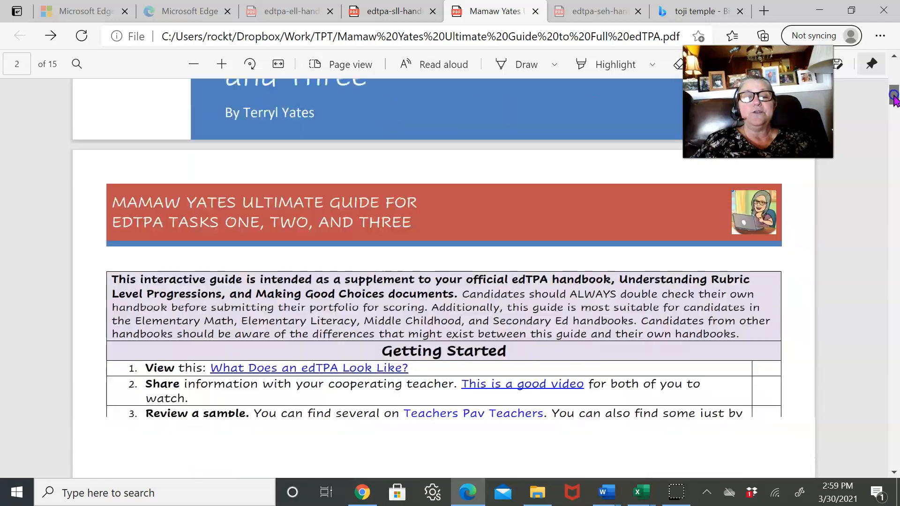
Scroll to page 5's Prompt 2, 3 and 4 rows with their tutorial and sample links.
scroll(down, 3)
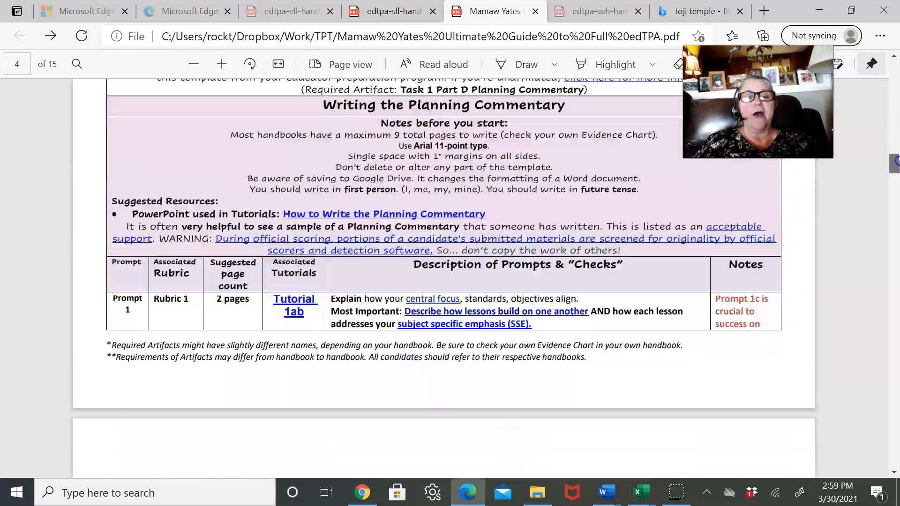
scroll(down, 3)
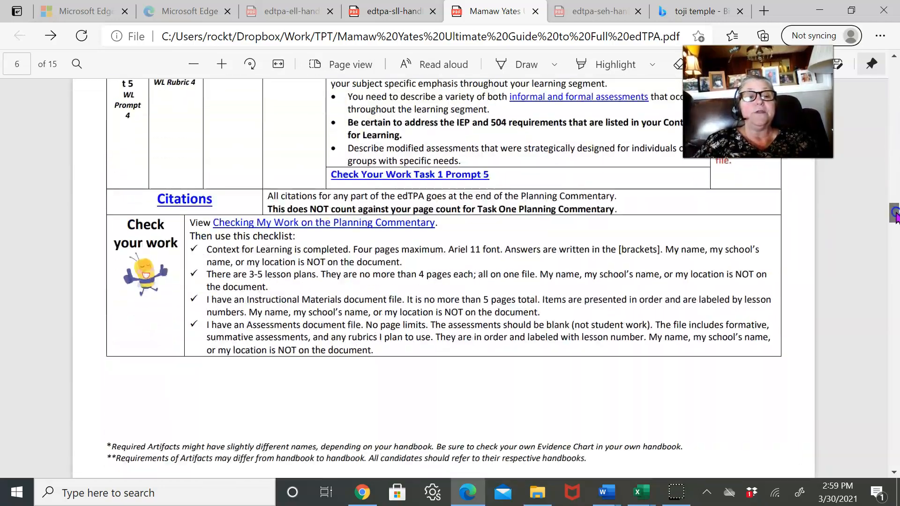
scroll(up, 3)
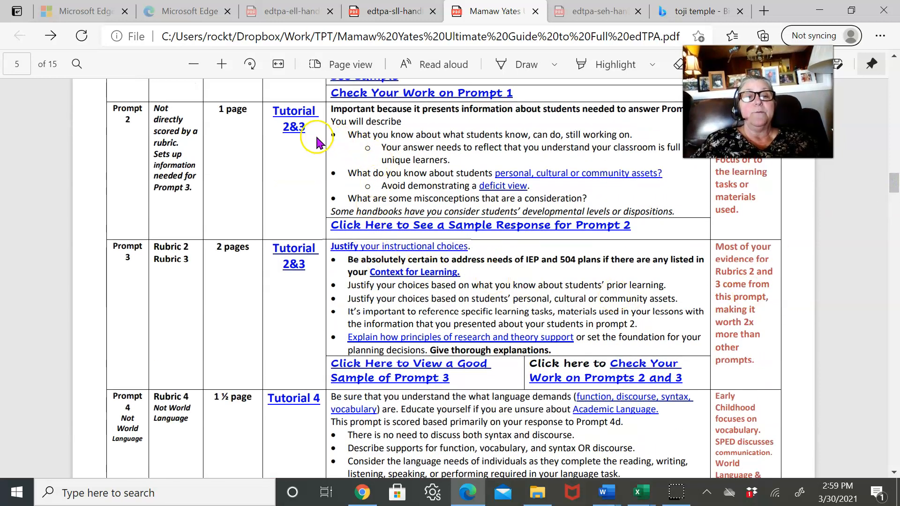
mouse_move(372, 141)
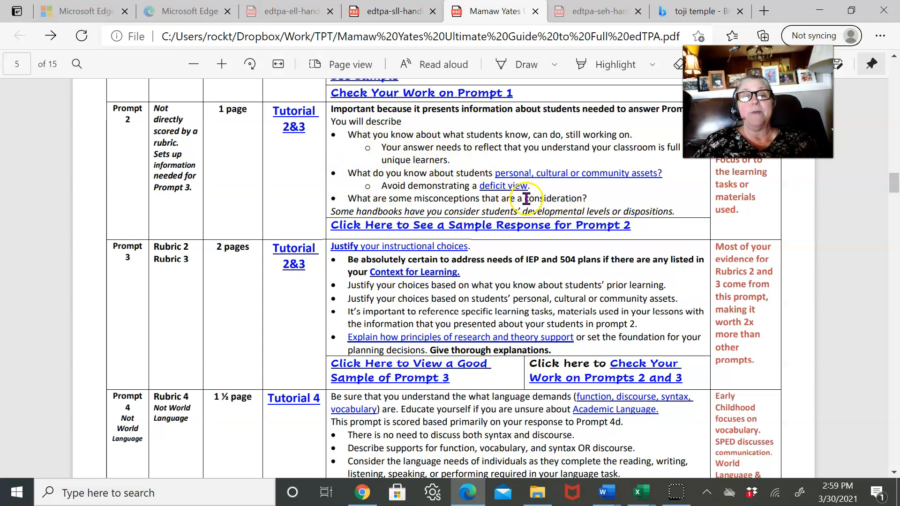
mouse_move(707, 291)
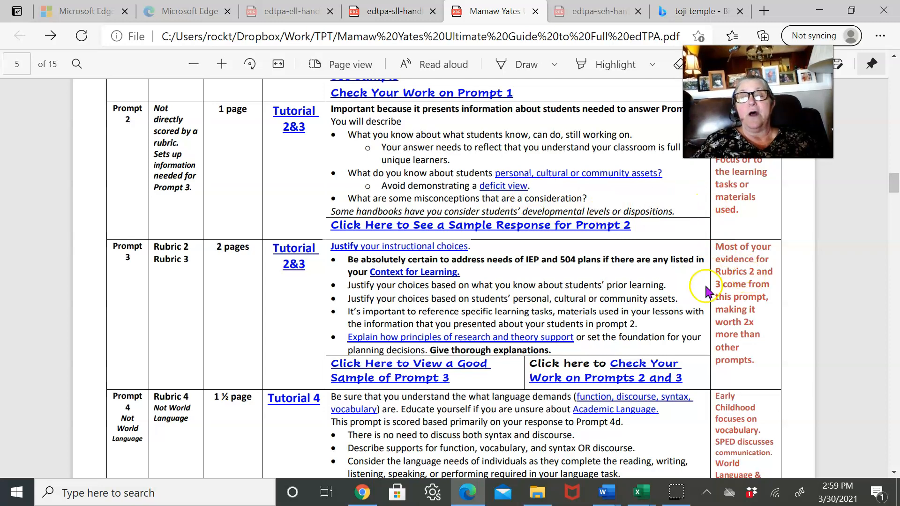
mouse_move(336, 324)
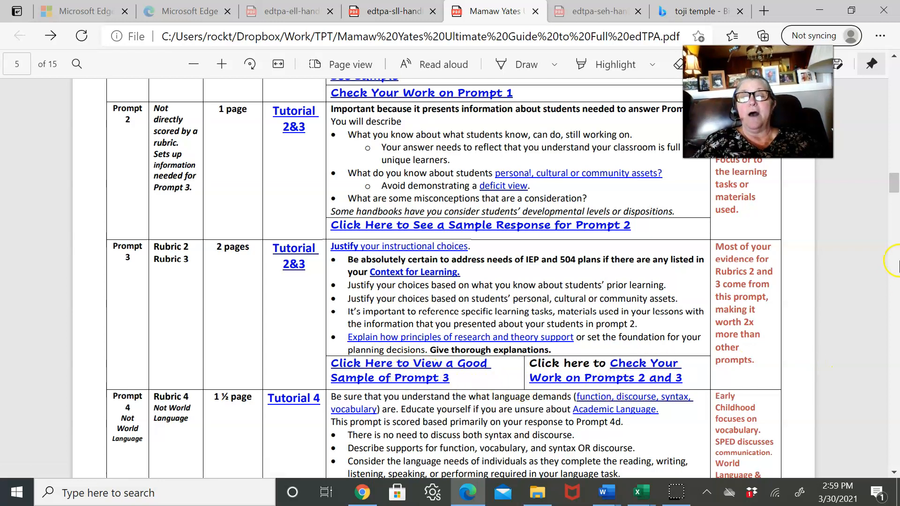
Scroll to page 6's Citations row and the Check your work checklist.
scroll(down, 3)
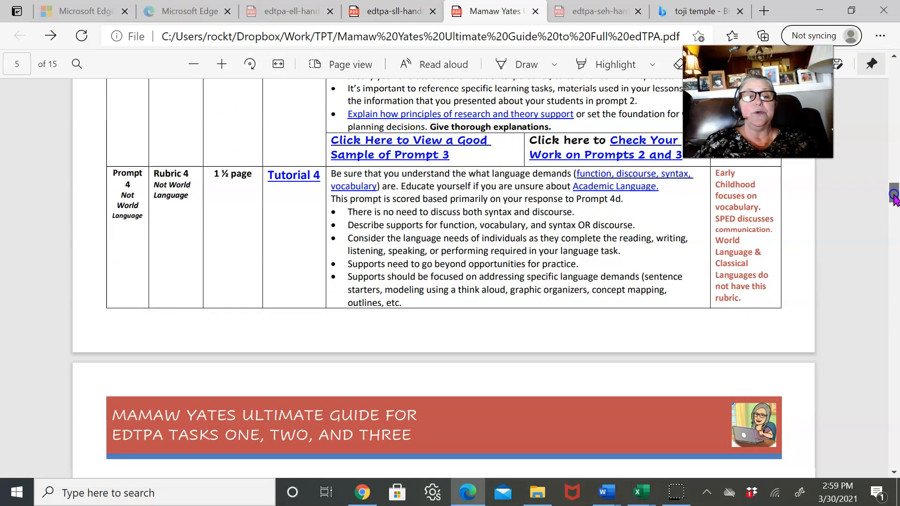
scroll(down, 3)
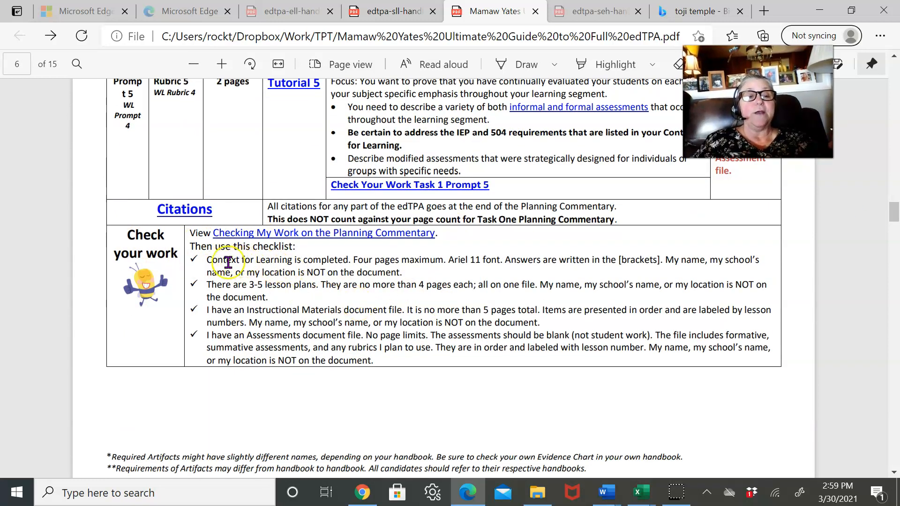
mouse_move(416, 298)
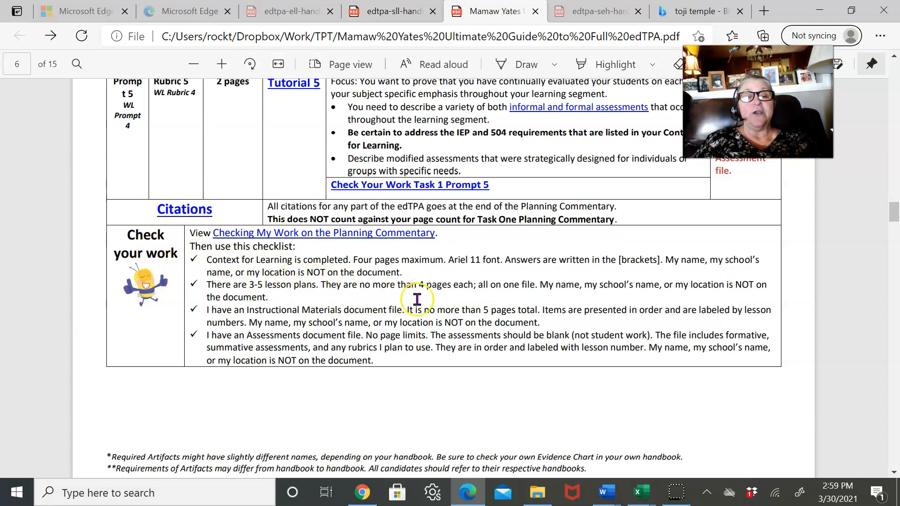
Scroll through the Task Two material on pages 7–9 of the edTPA guide.
scroll(down, 3)
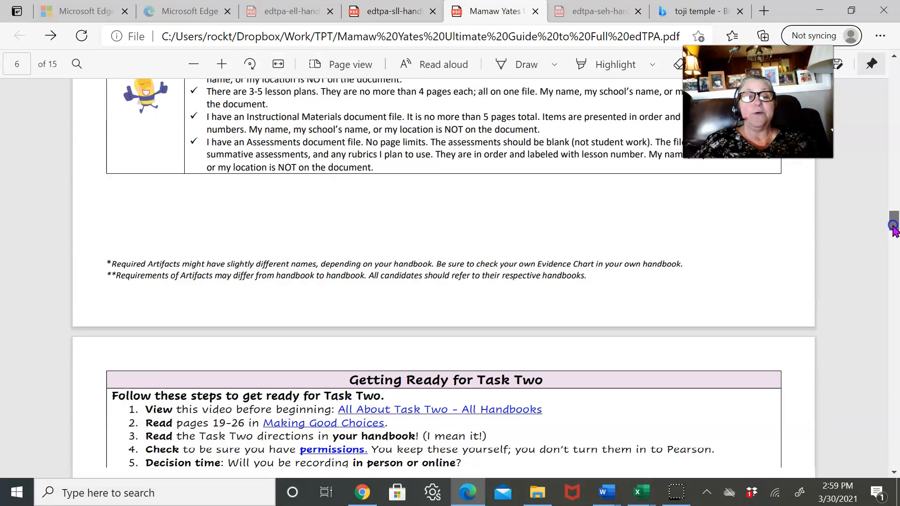
scroll(down, 3)
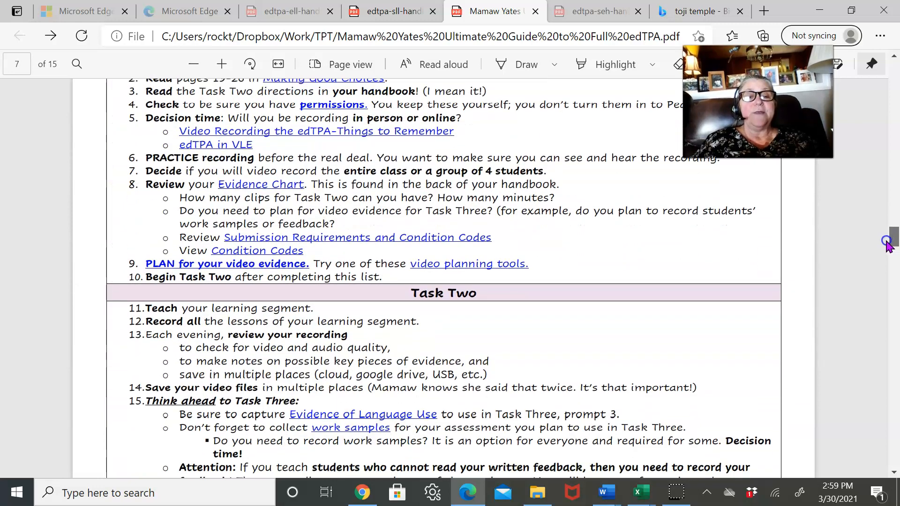
scroll(up, 3)
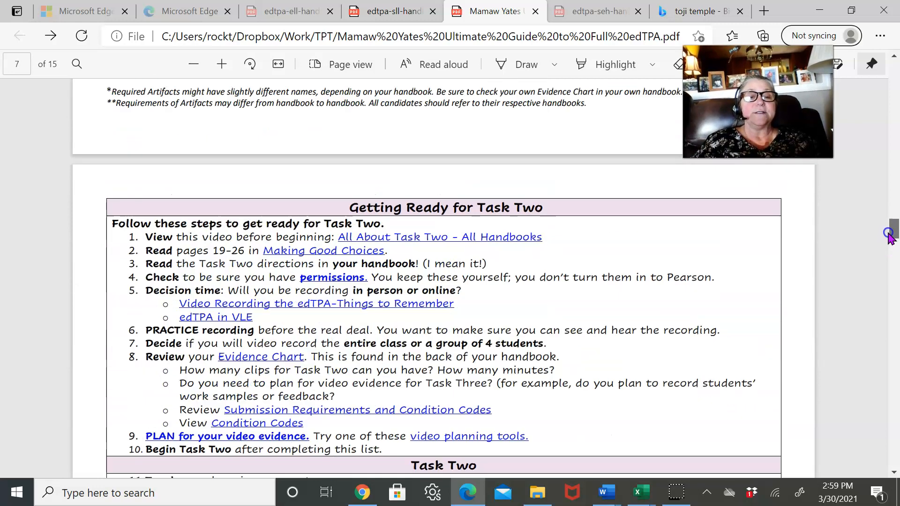
scroll(down, 3)
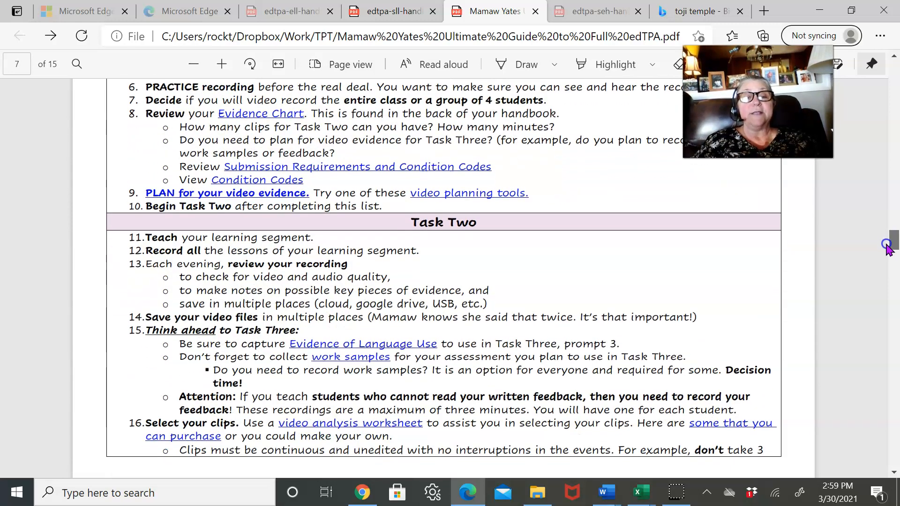
scroll(down, 3)
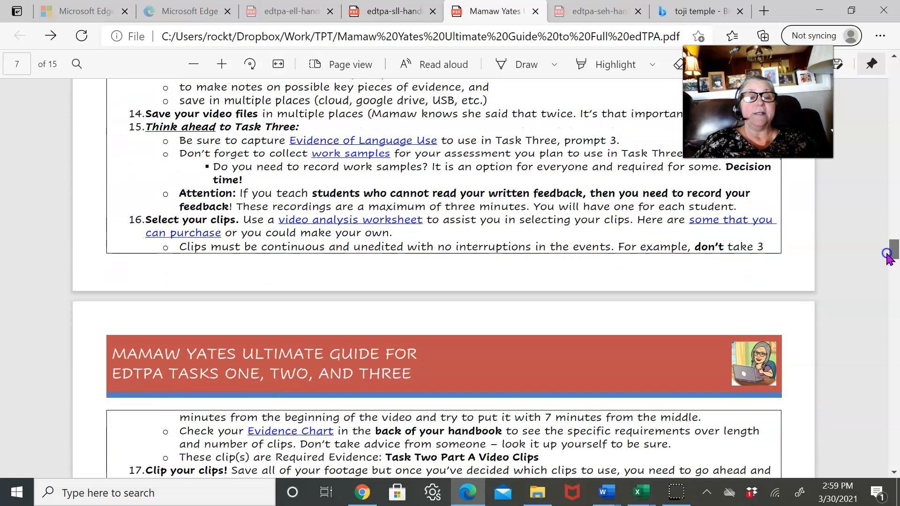
scroll(down, 3)
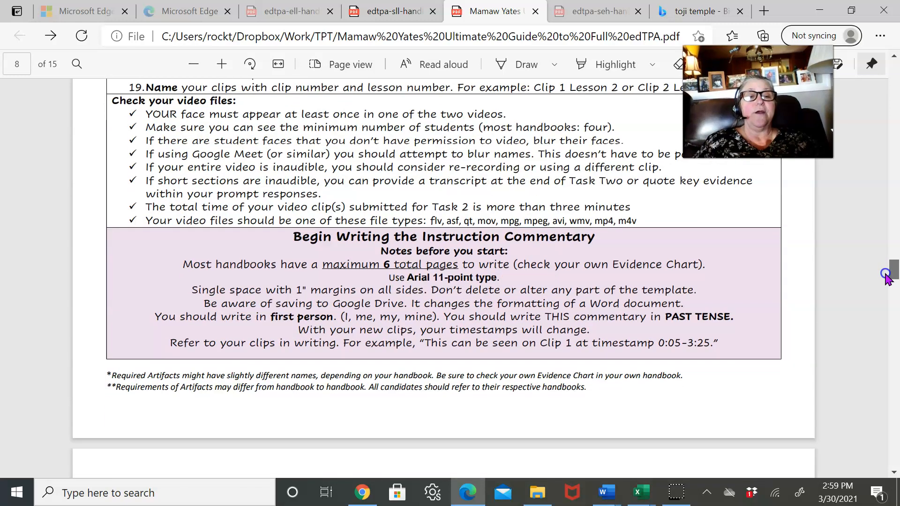
Continue down to page 11 until Task Two's Citations row and Check your Work checklist show.
scroll(up, 3)
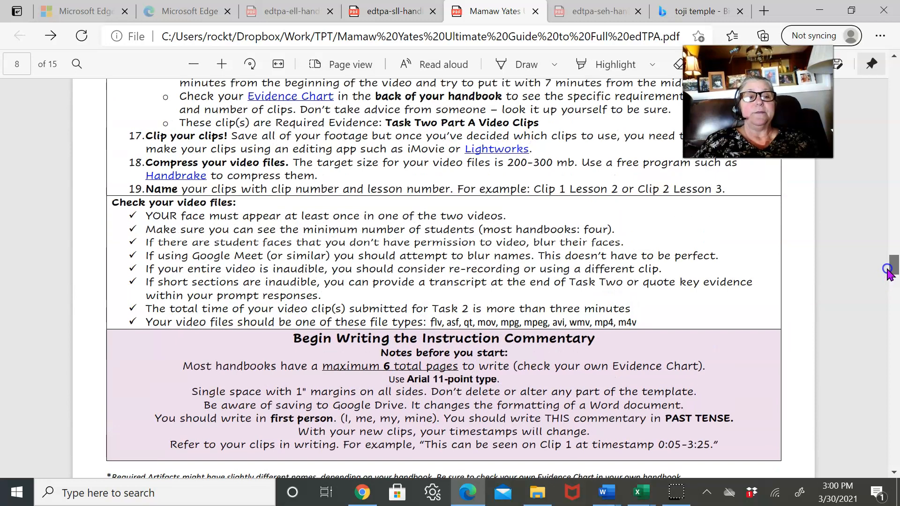
scroll(down, 3)
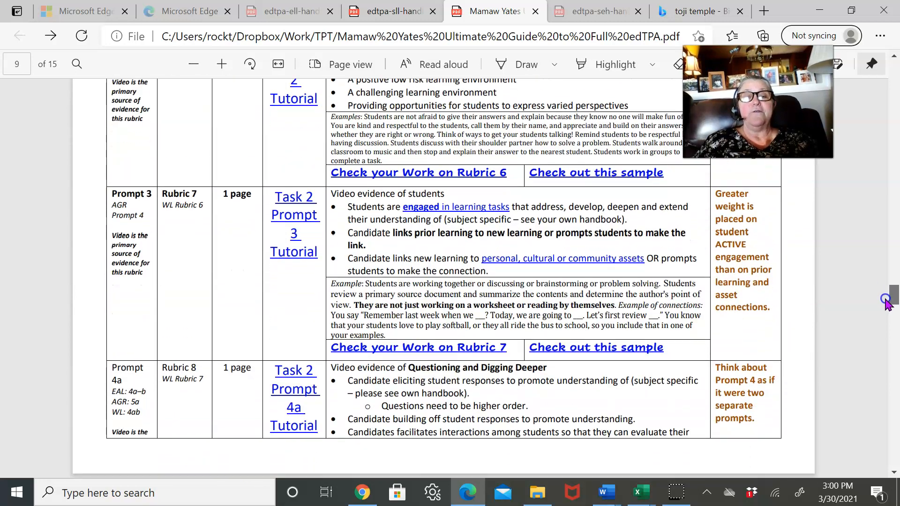
scroll(down, 3)
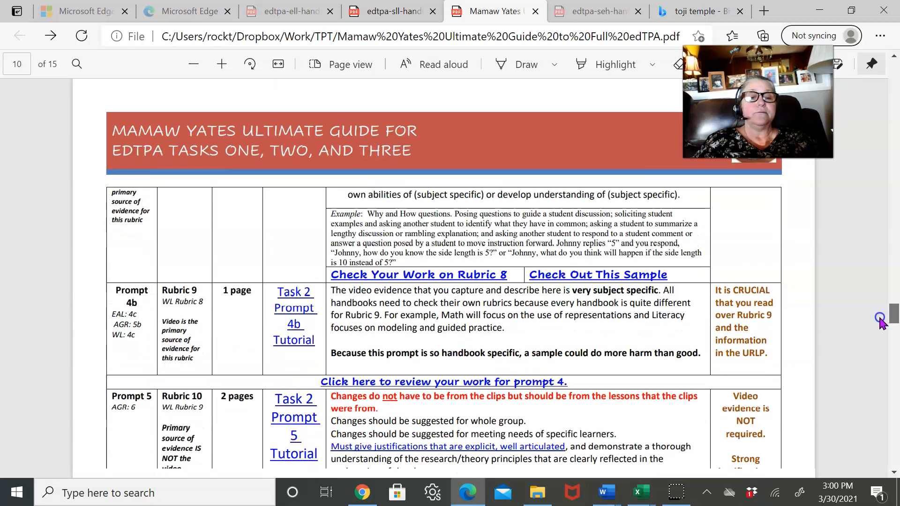
scroll(down, 3)
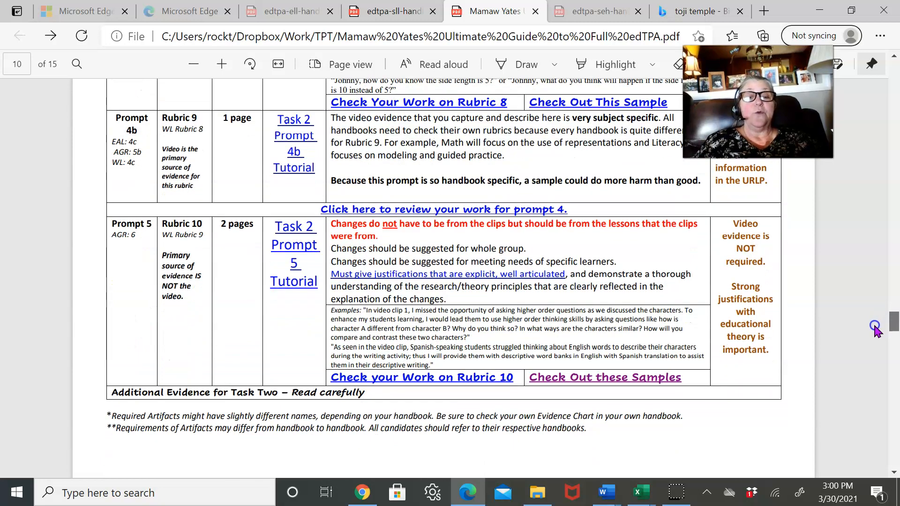
scroll(down, 3)
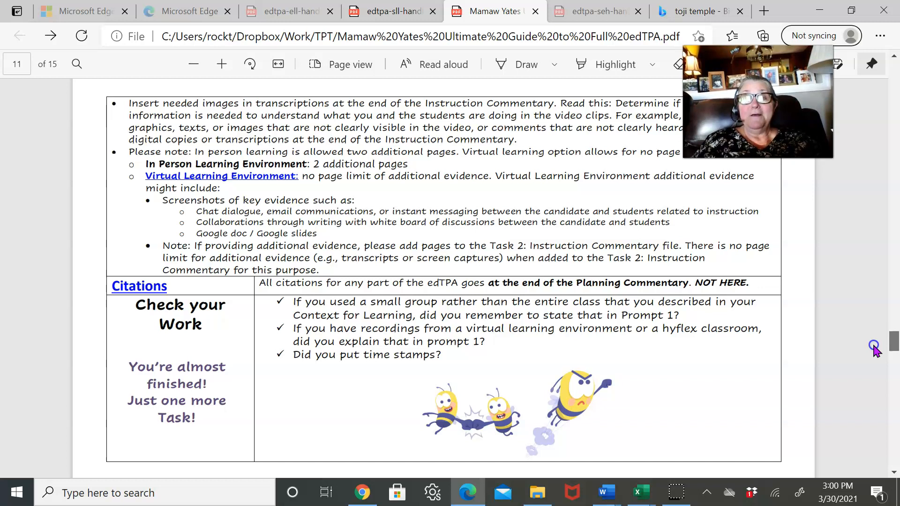
scroll(down, 3)
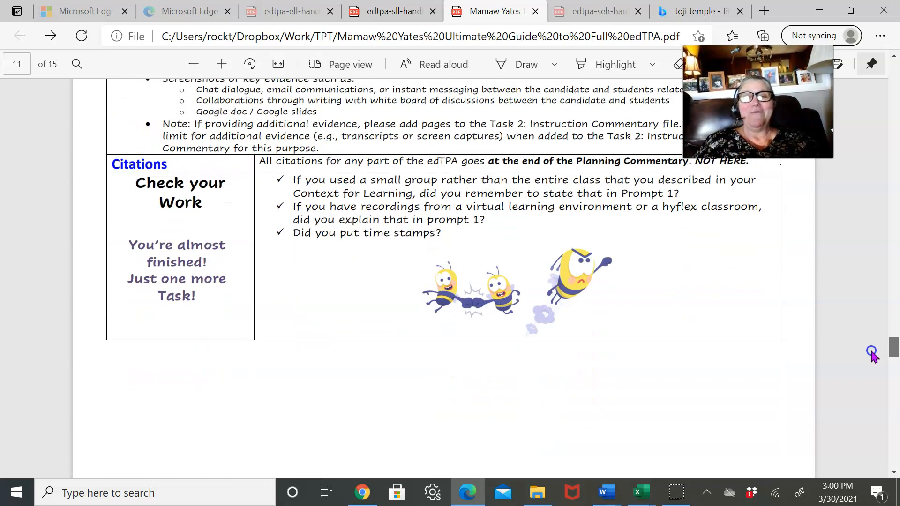
Scroll to page 12's Task Three Getting Ready steps and Artifacts You Need table.
scroll(down, 3)
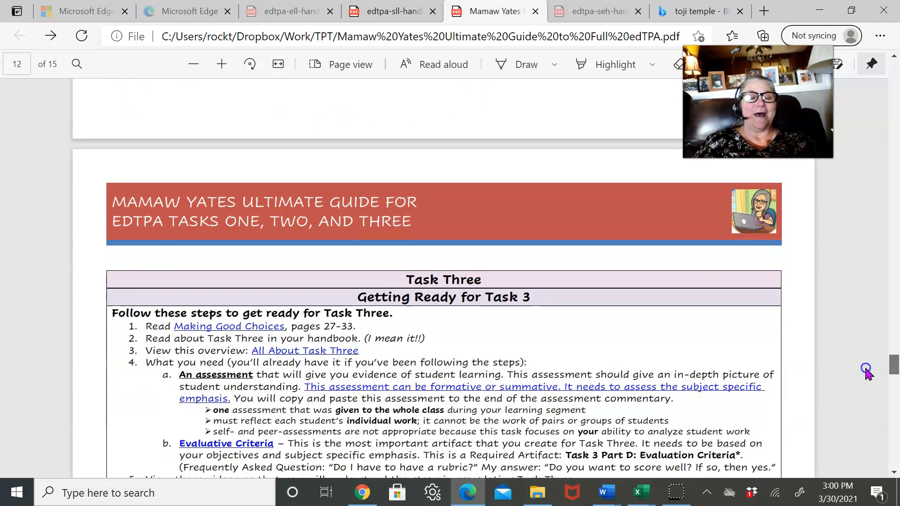
scroll(down, 3)
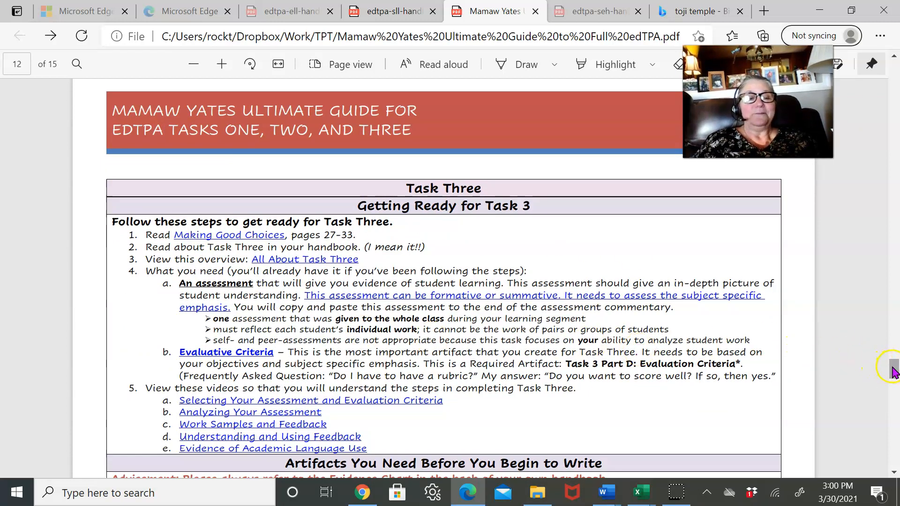
scroll(down, 3)
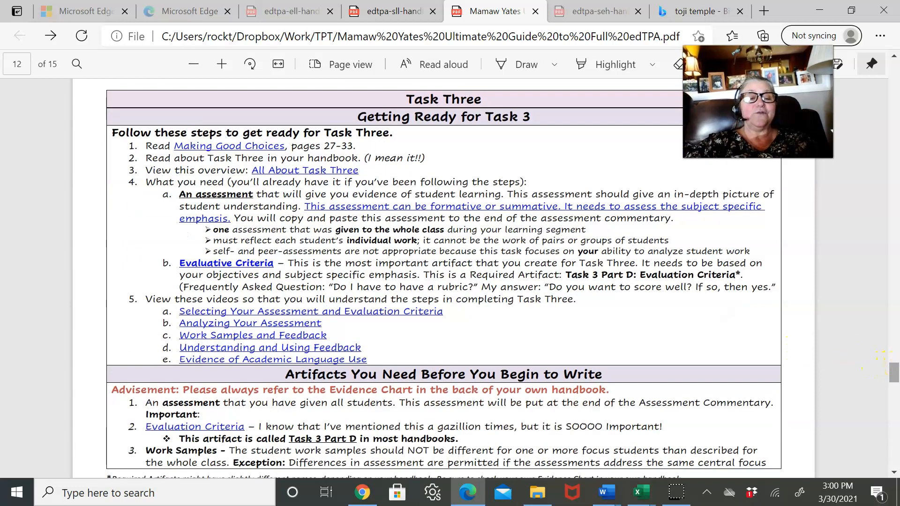
mouse_move(333, 338)
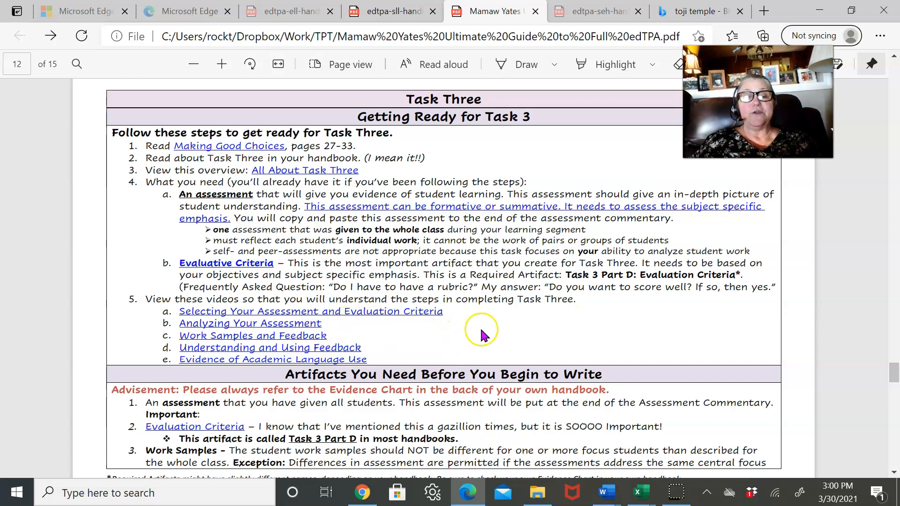
mouse_move(888, 444)
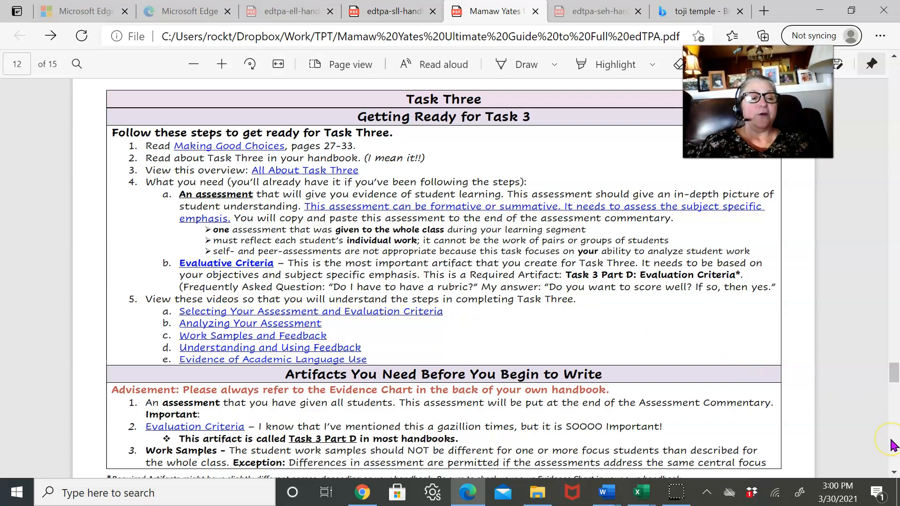
scroll(up, 3)
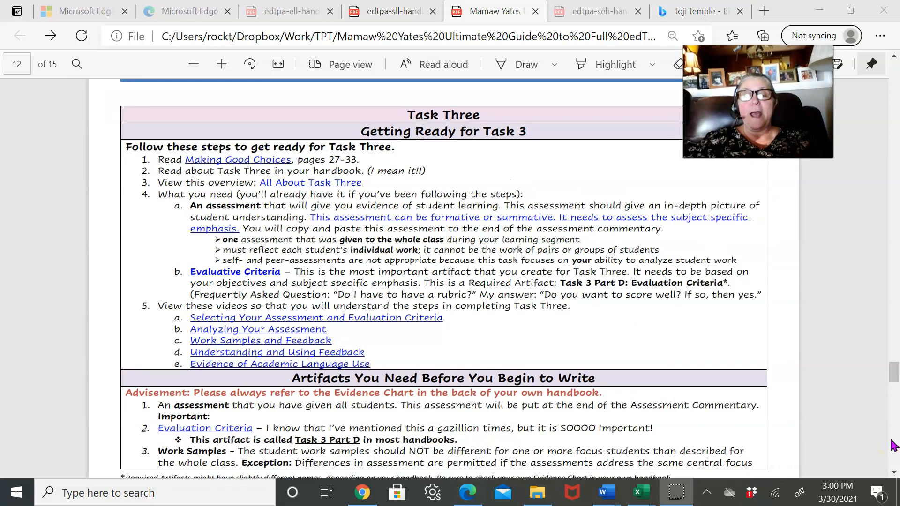
Scroll through pages 13–15, then back up to the Prompt 3 and 4 rows on page 14.
scroll(down, 3)
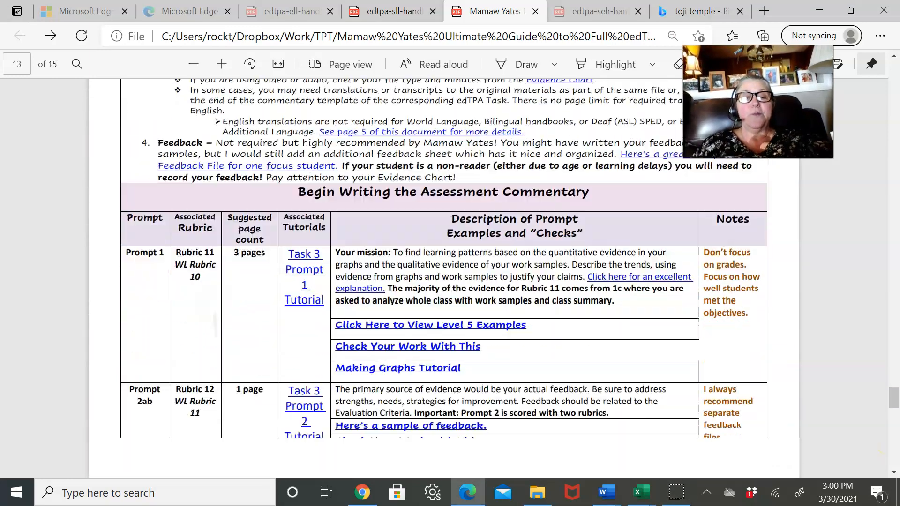
scroll(down, 3)
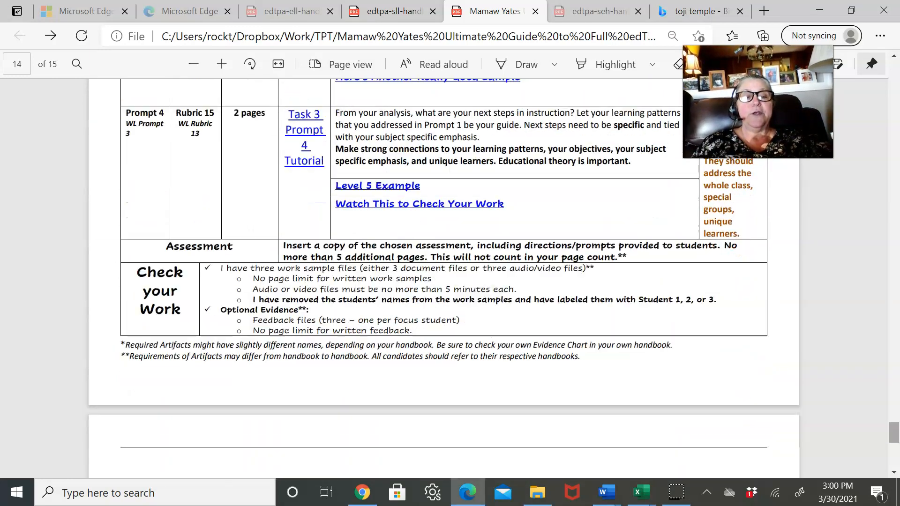
scroll(down, 3)
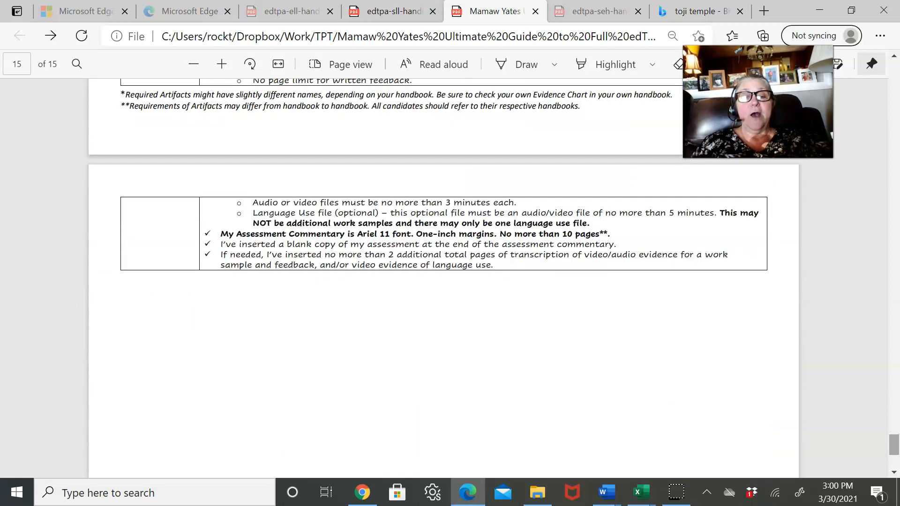
scroll(up, 3)
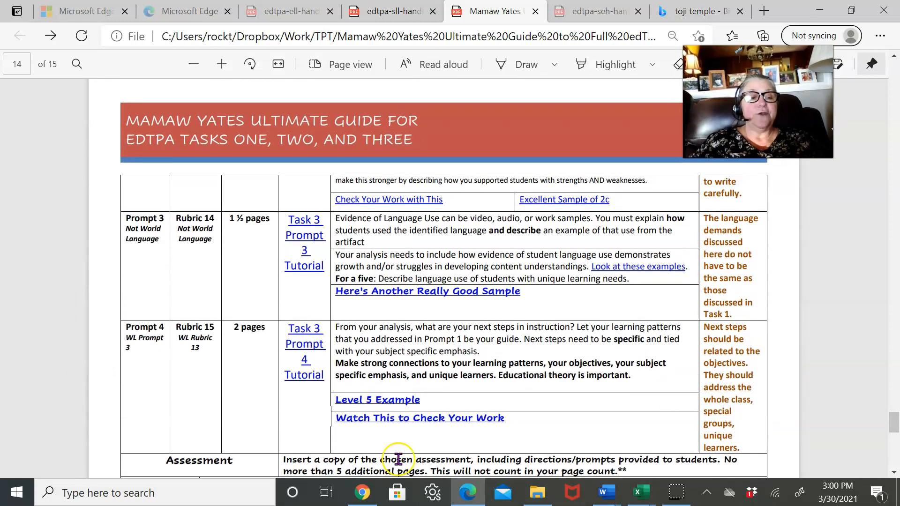
mouse_move(23, 383)
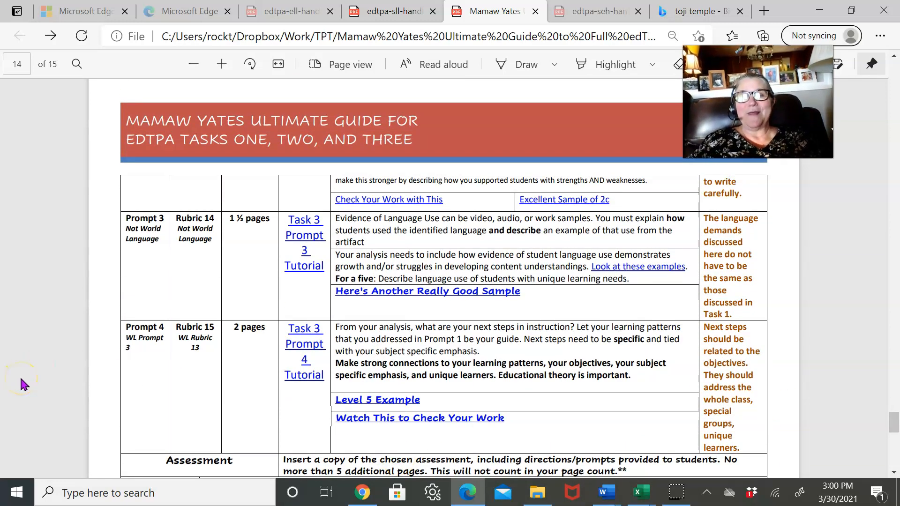